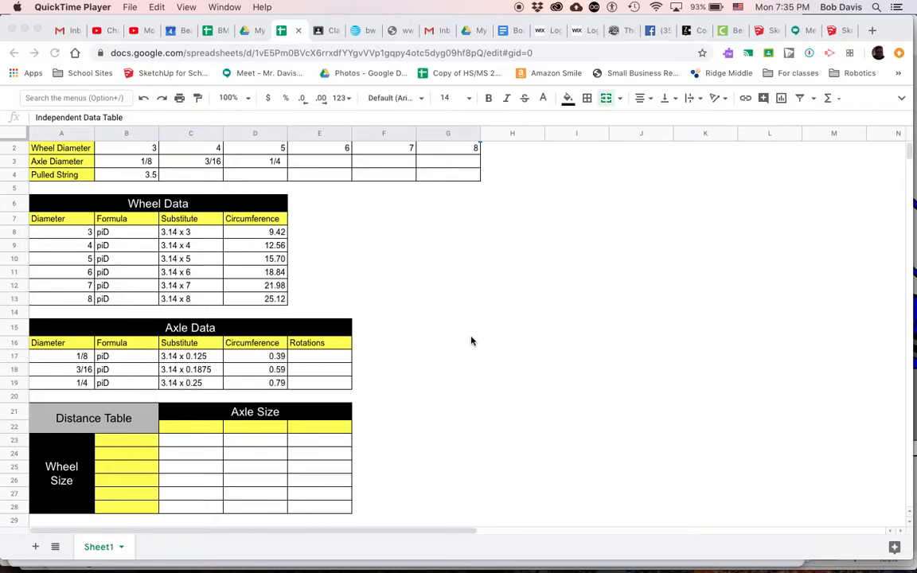
mouse_move(174, 445)
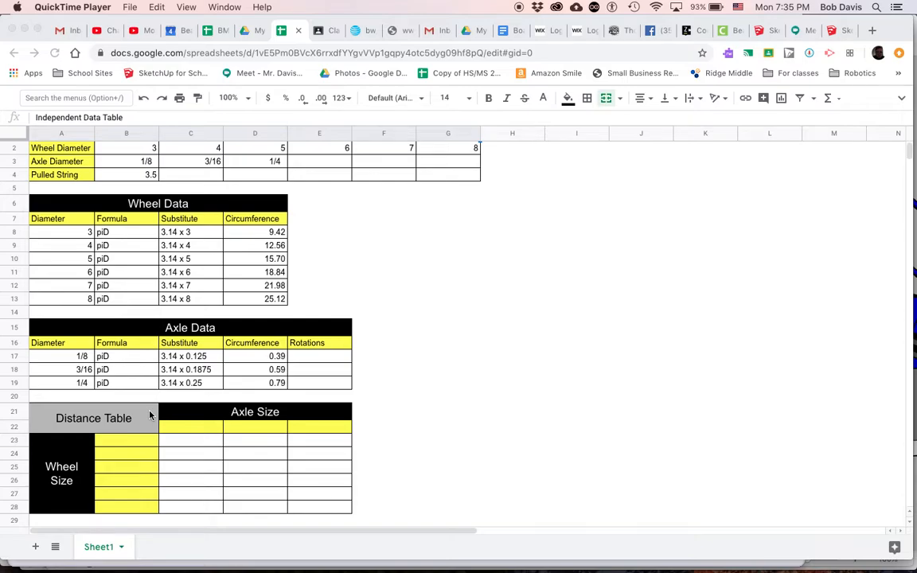
mouse_move(185, 210)
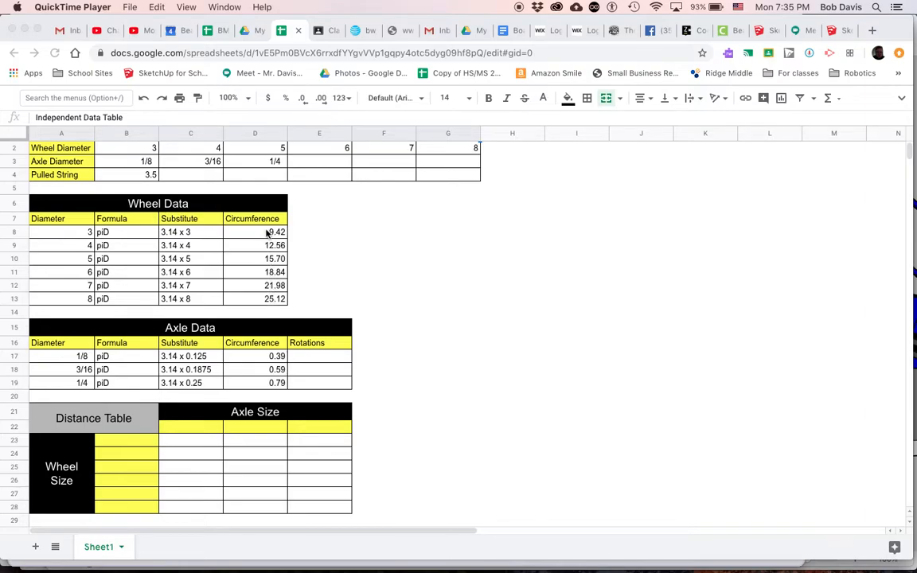
mouse_move(75, 296)
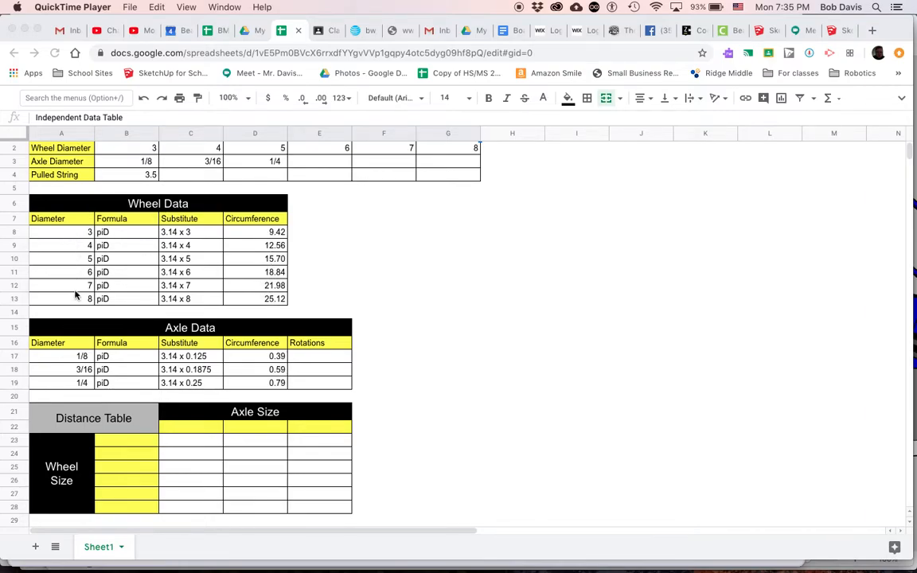
mouse_move(79, 239)
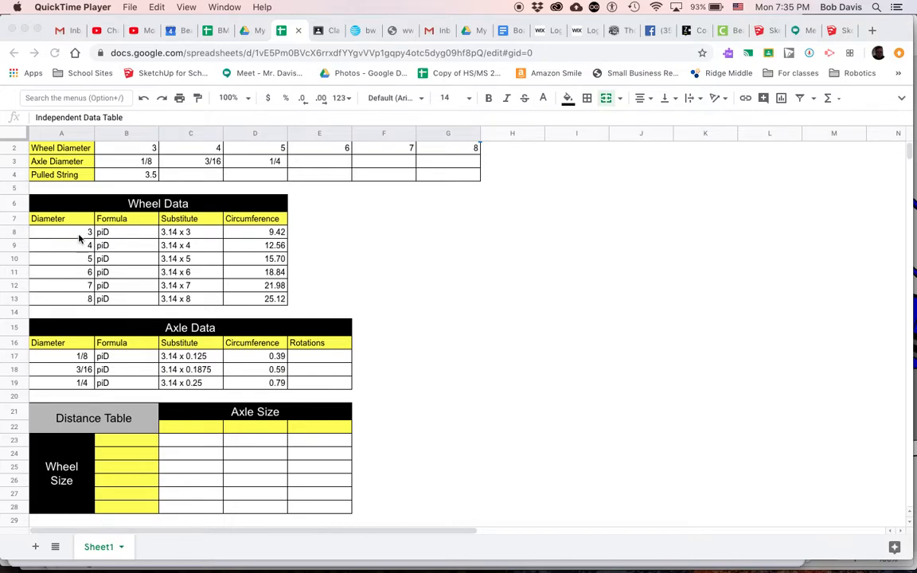
mouse_move(82, 299)
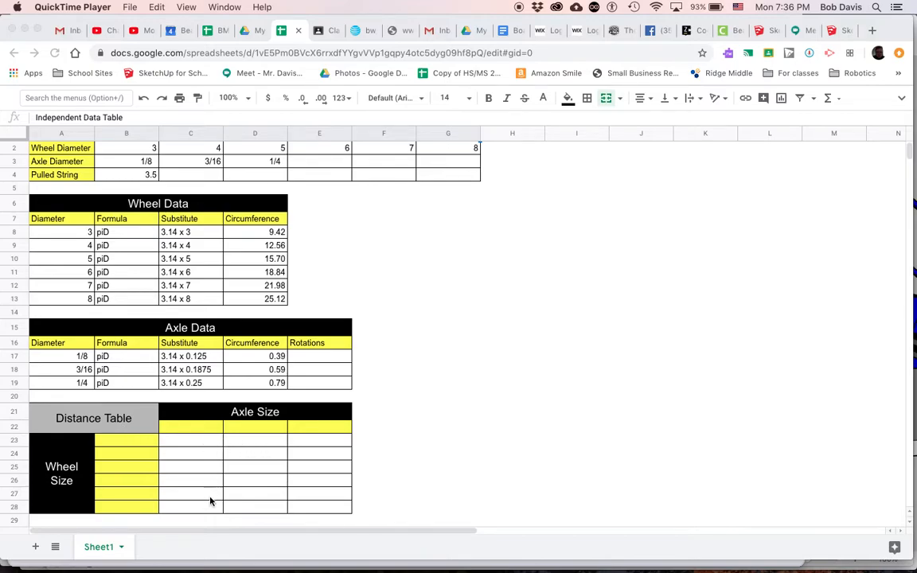
mouse_move(206, 449)
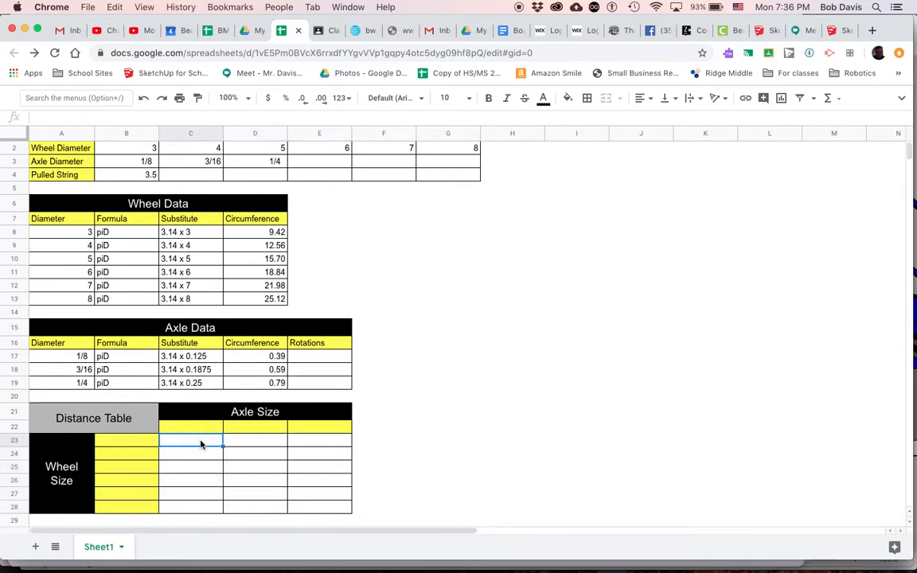
- Inspect the Axle Size header cells and the 1/8, 3/16, 1/4 axle diameter values
click(192, 427)
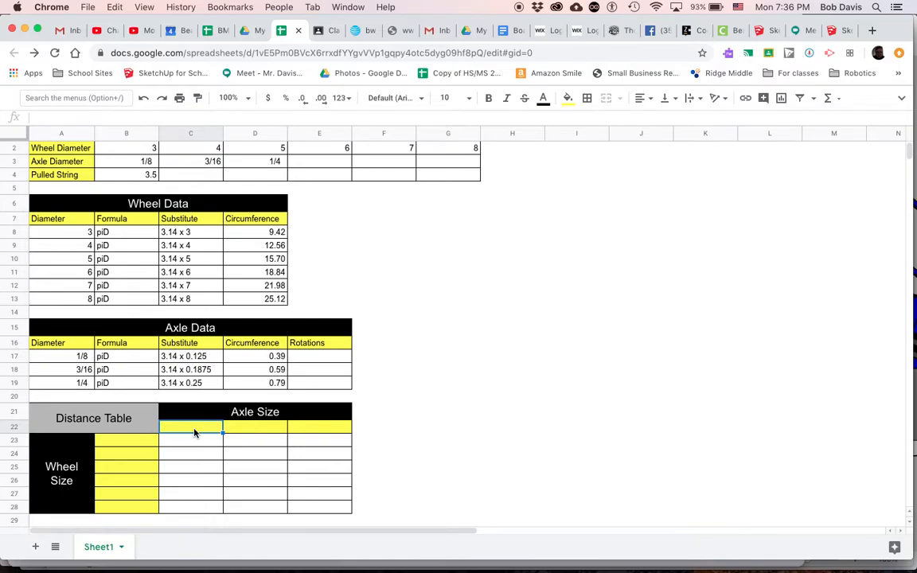
mouse_move(255, 426)
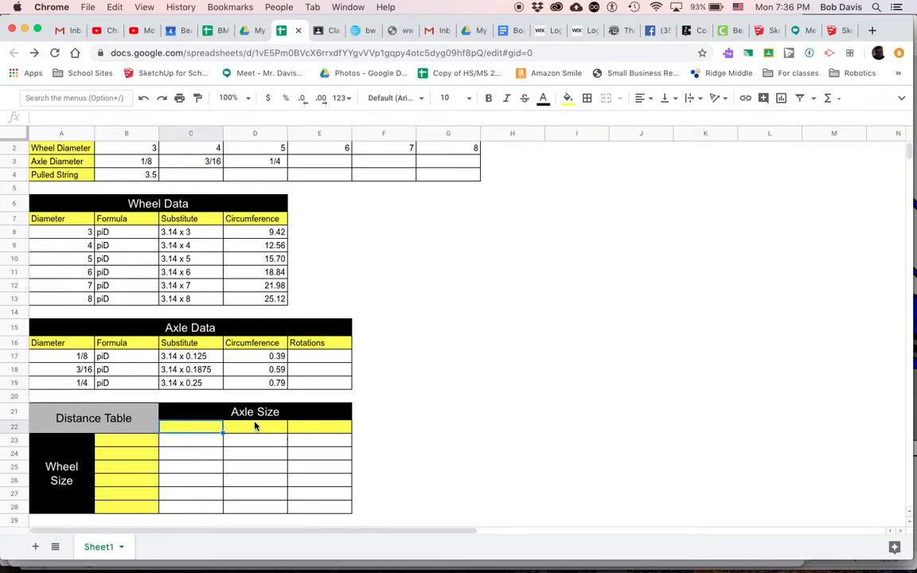
click(319, 427)
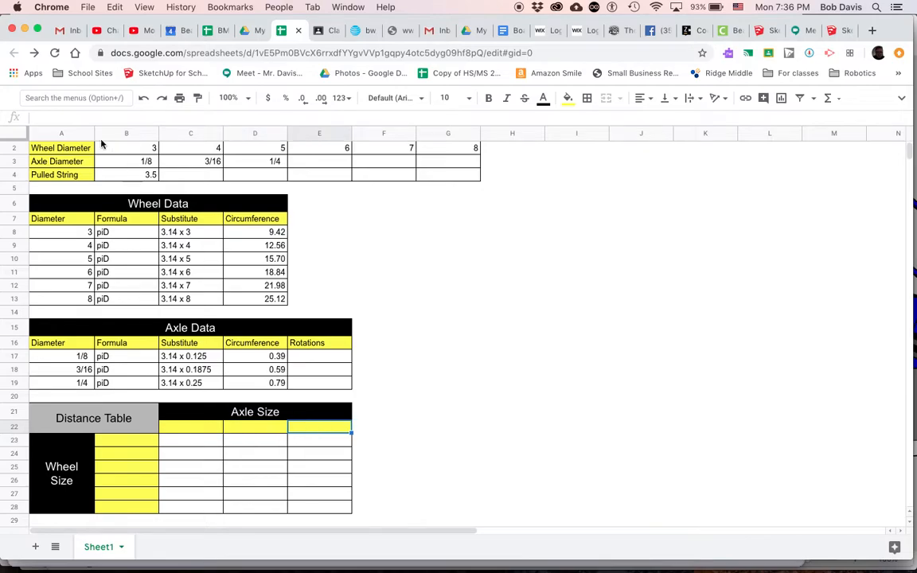
click(125, 162)
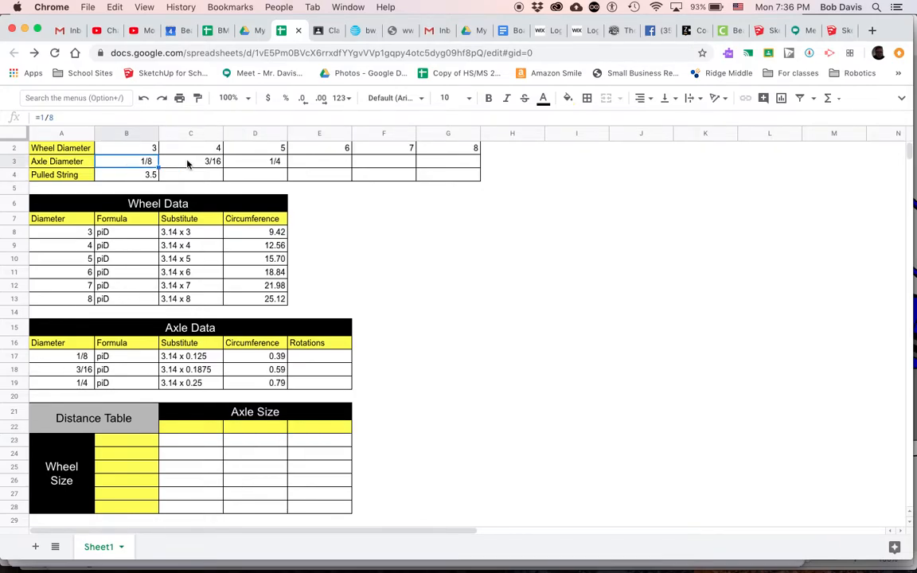
click(255, 160)
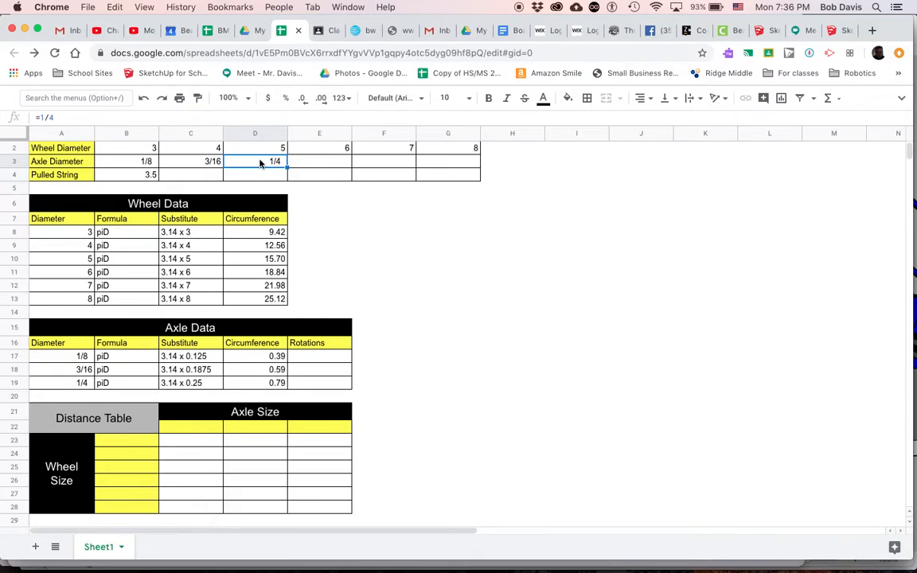
- Link the Axle Size headers to the axle diameters so they show 1/8, 3/16 and 1/4
click(190, 426)
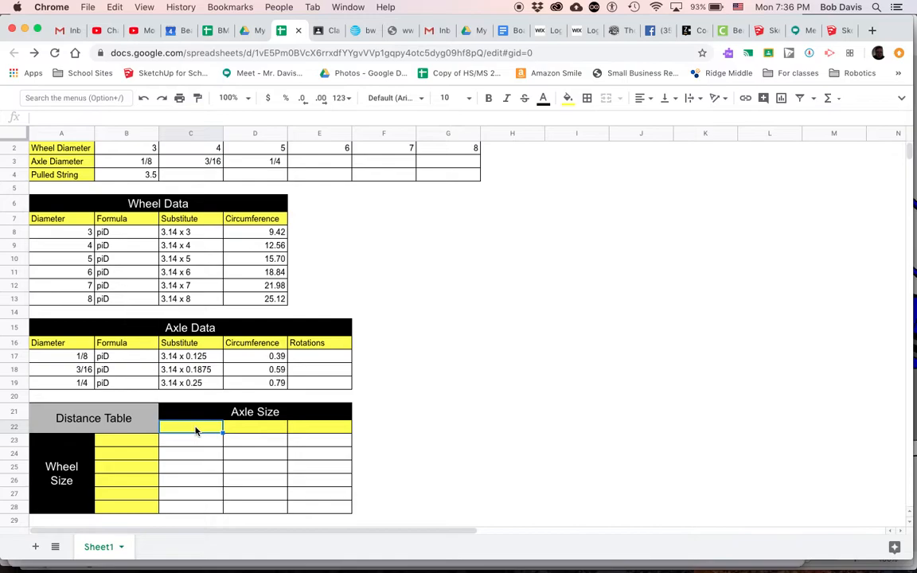
text(=)
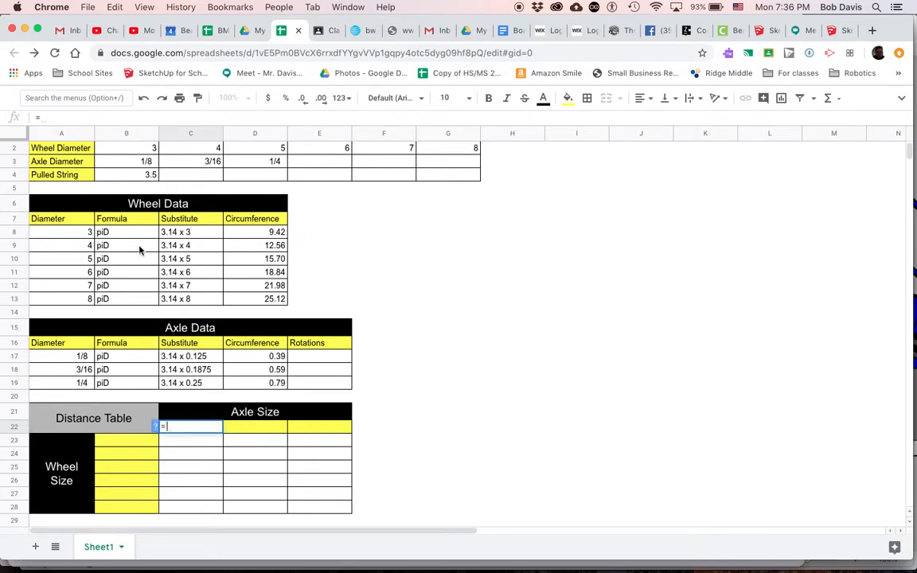
click(126, 161)
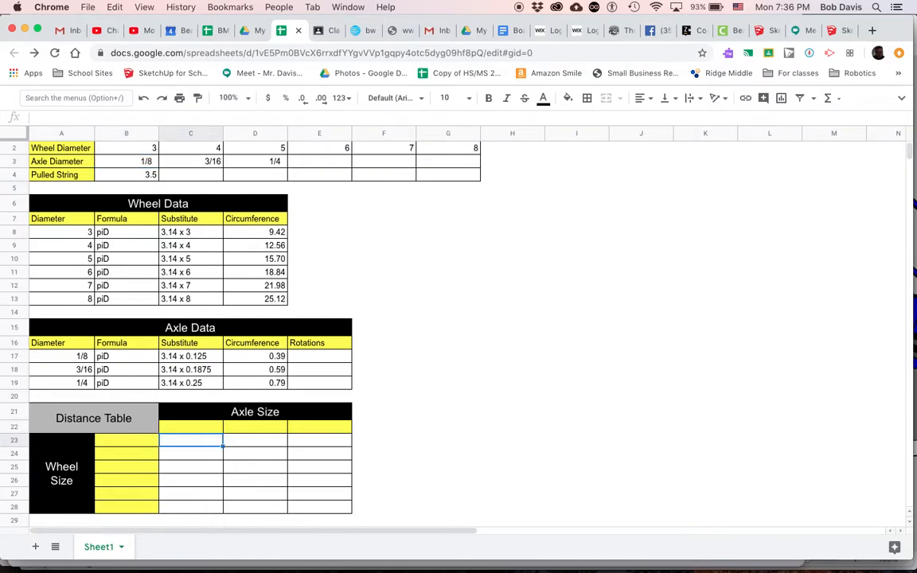
text(1/8)
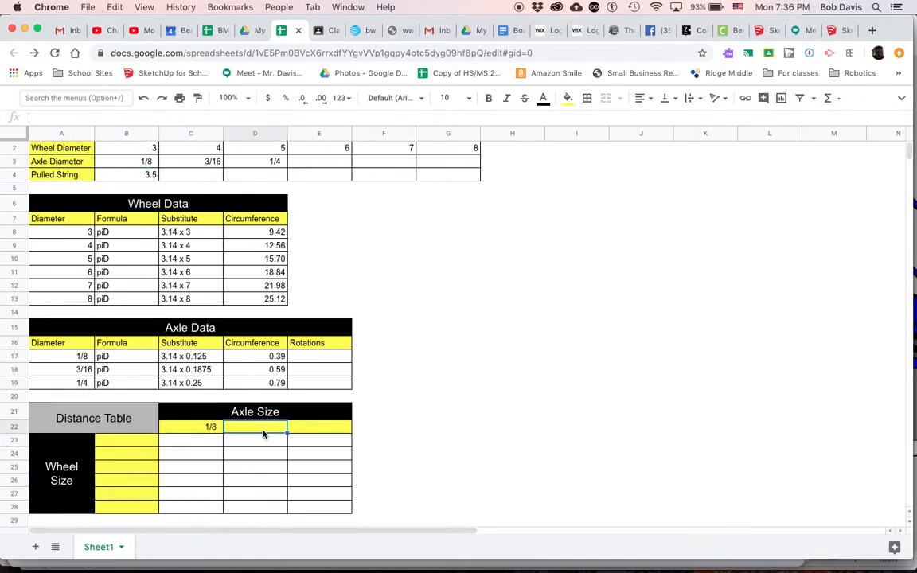
text(=)
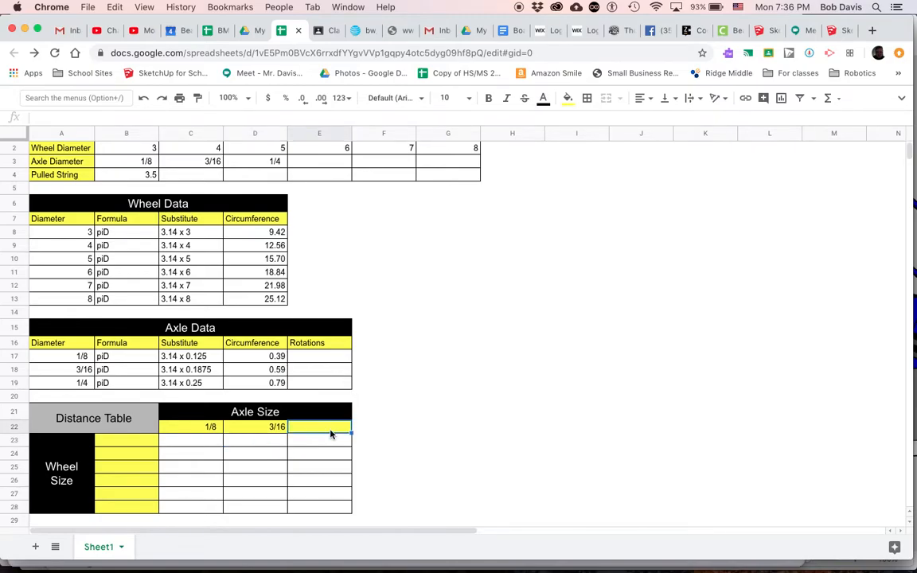
text(=)
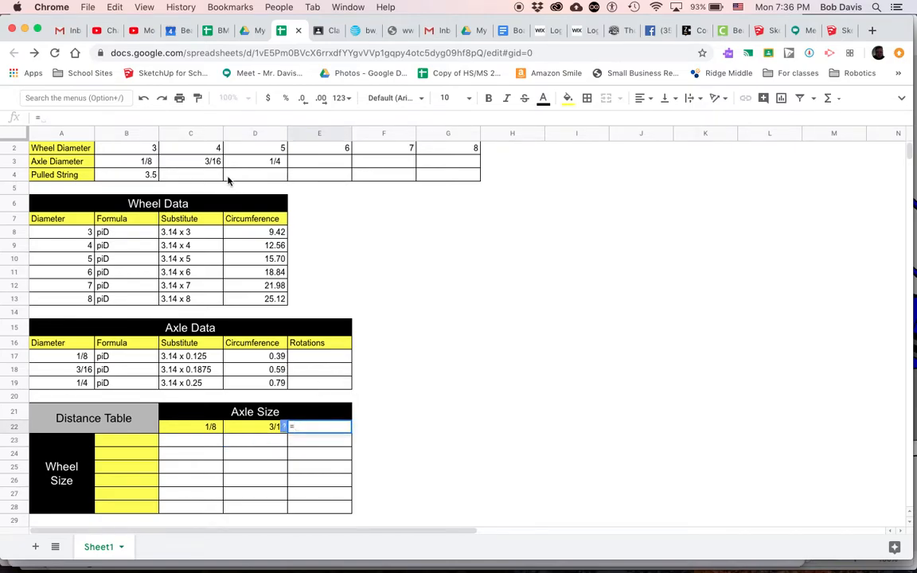
click(255, 161)
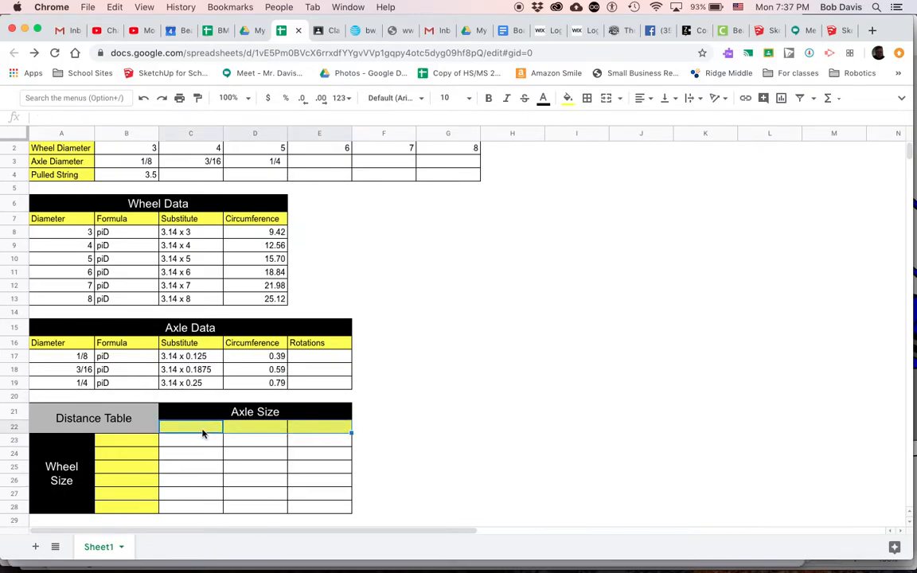
text(=B3)
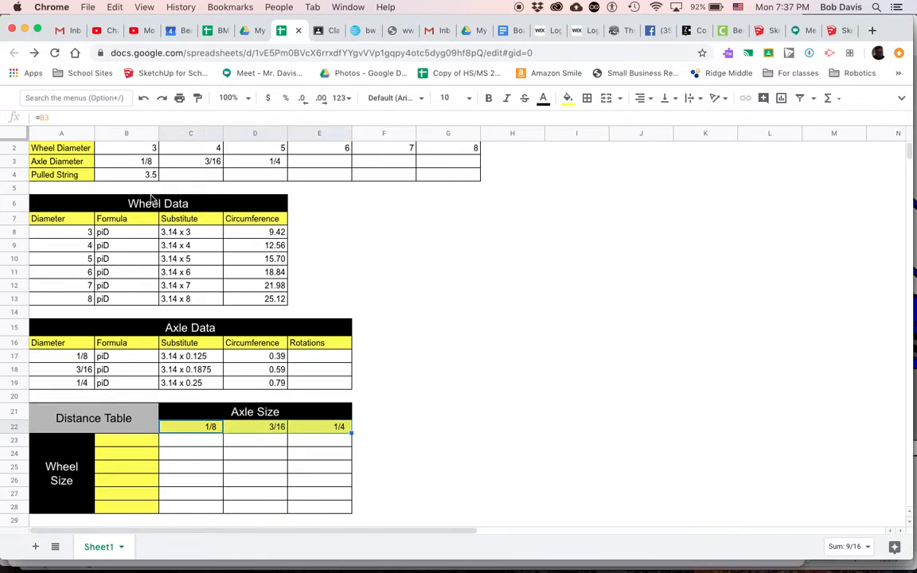
mouse_move(239, 168)
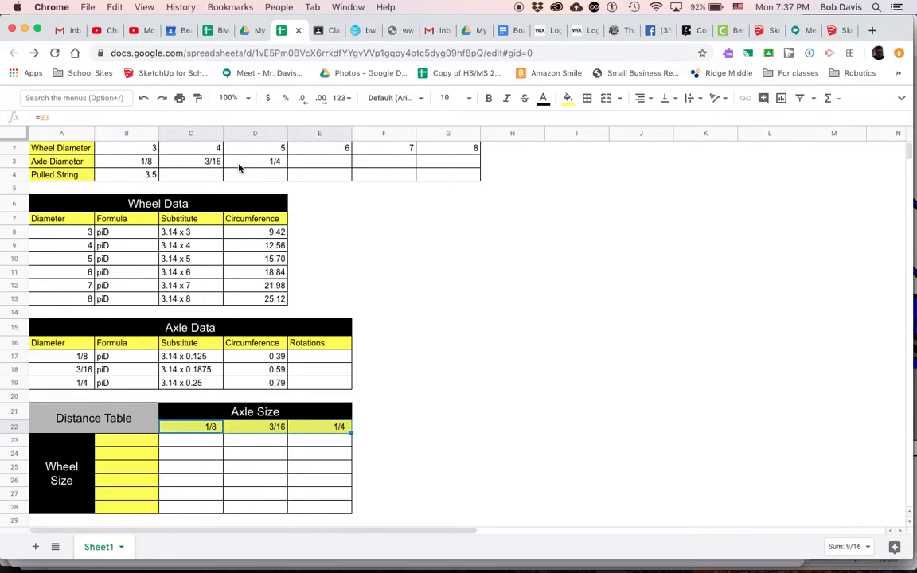
mouse_move(254, 162)
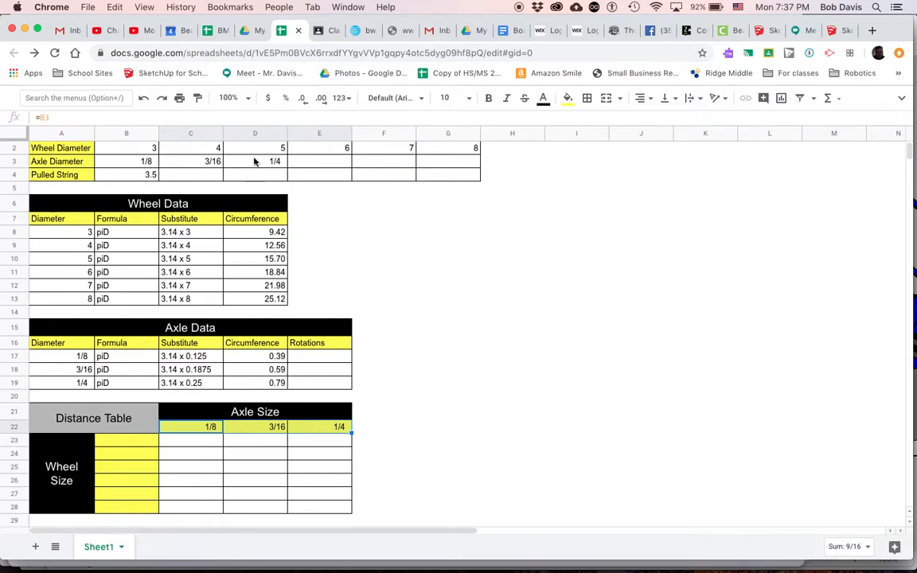
mouse_move(235, 246)
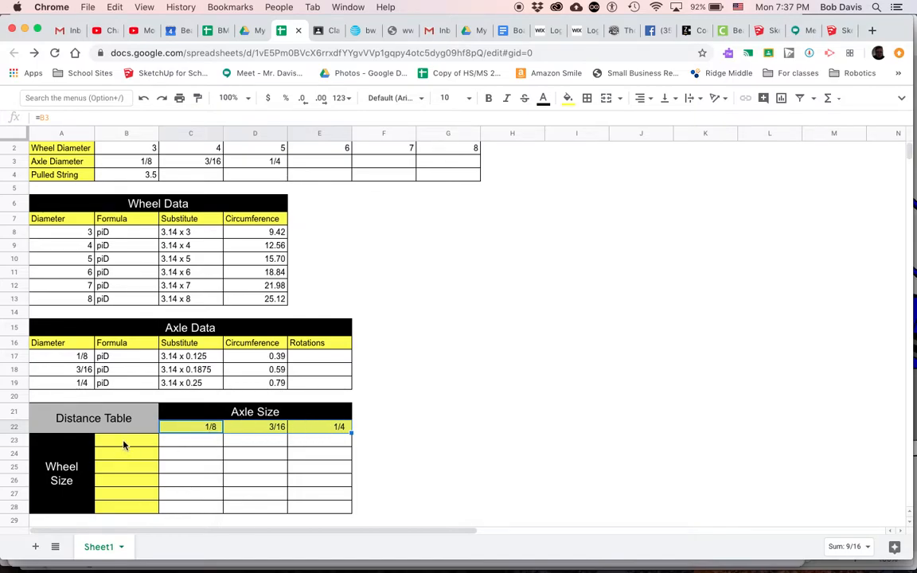
- Enter =A8 in Wheel Size cell B23 so it shows 3, and verify the formula
click(125, 441)
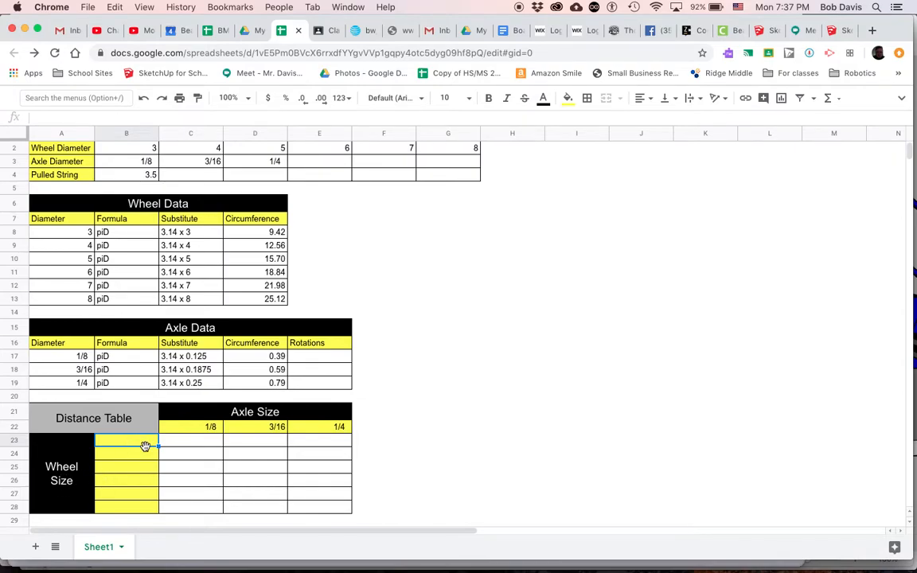
text(=B2)
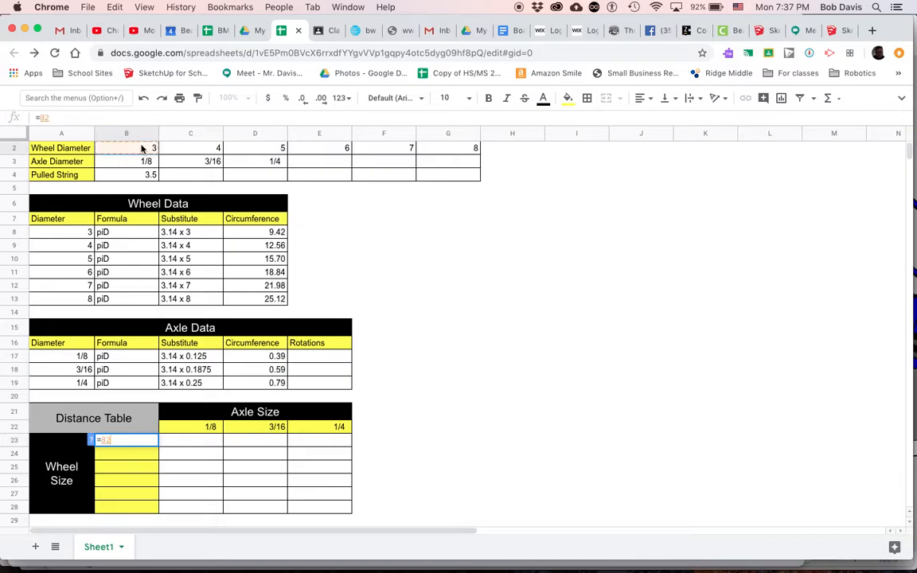
key(enter)
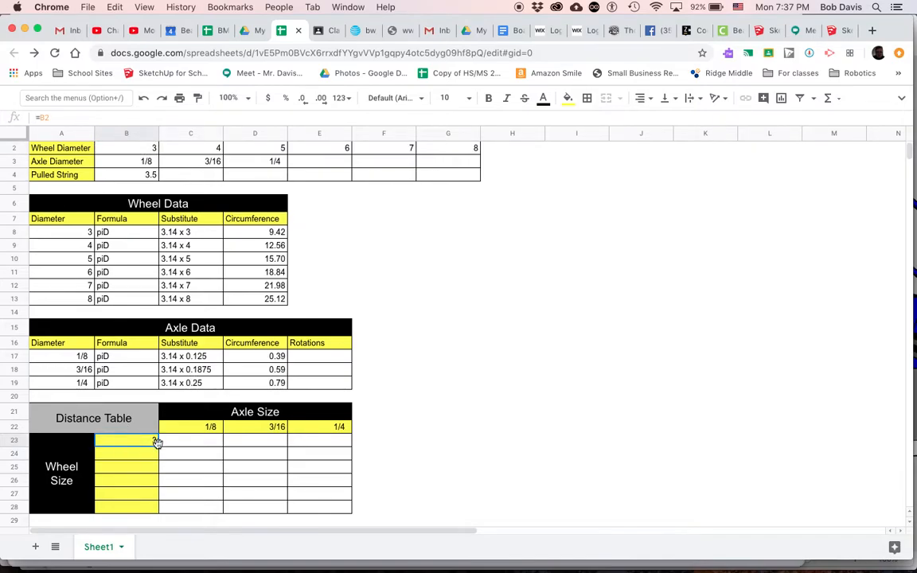
text(3)
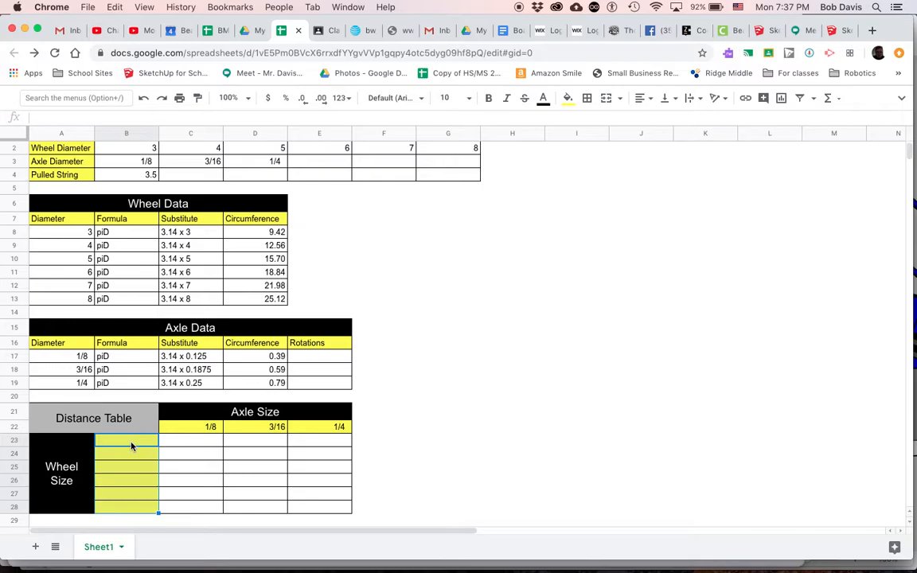
text(=)
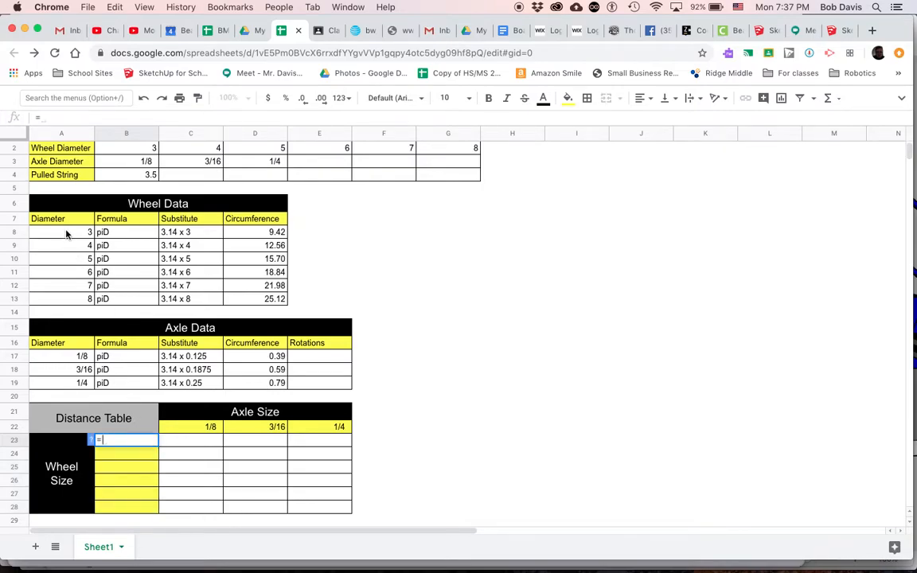
click(62, 232)
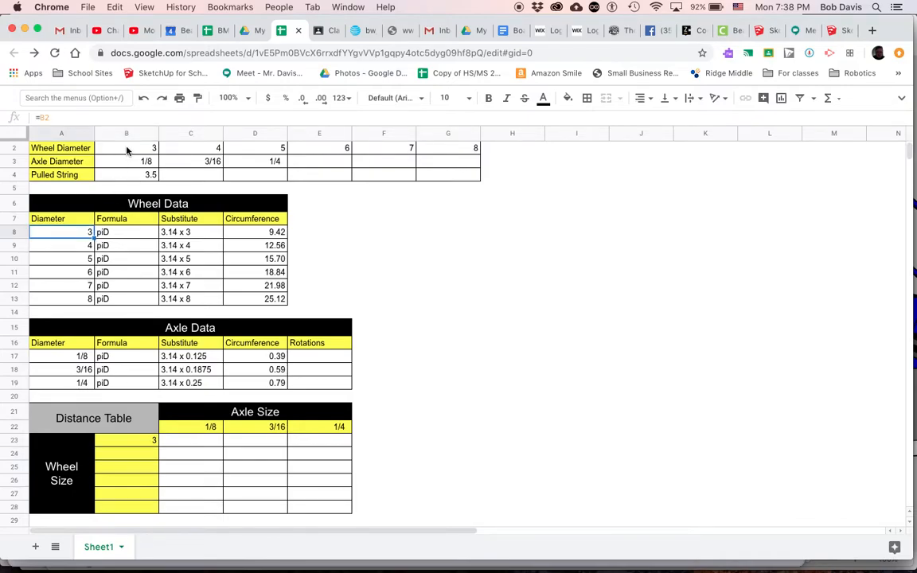
click(126, 148)
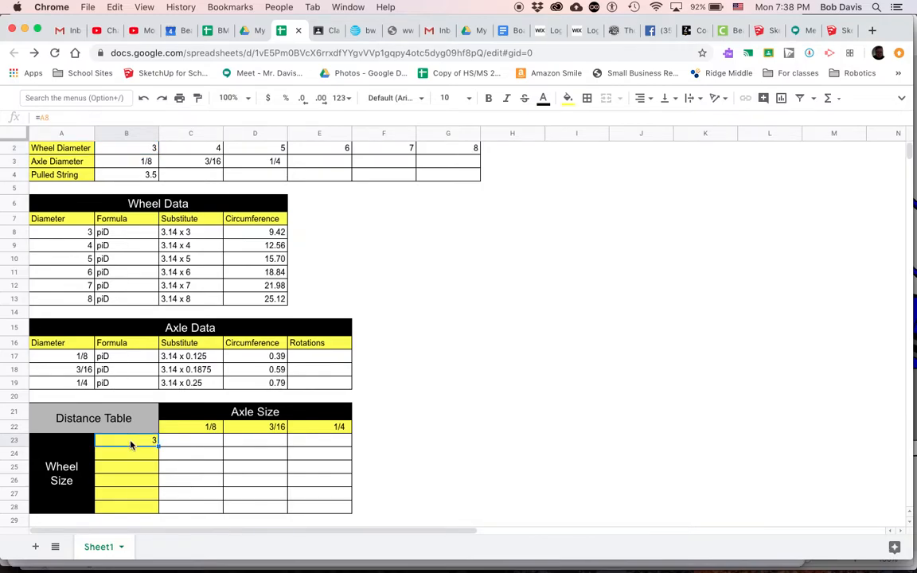
click(61, 231)
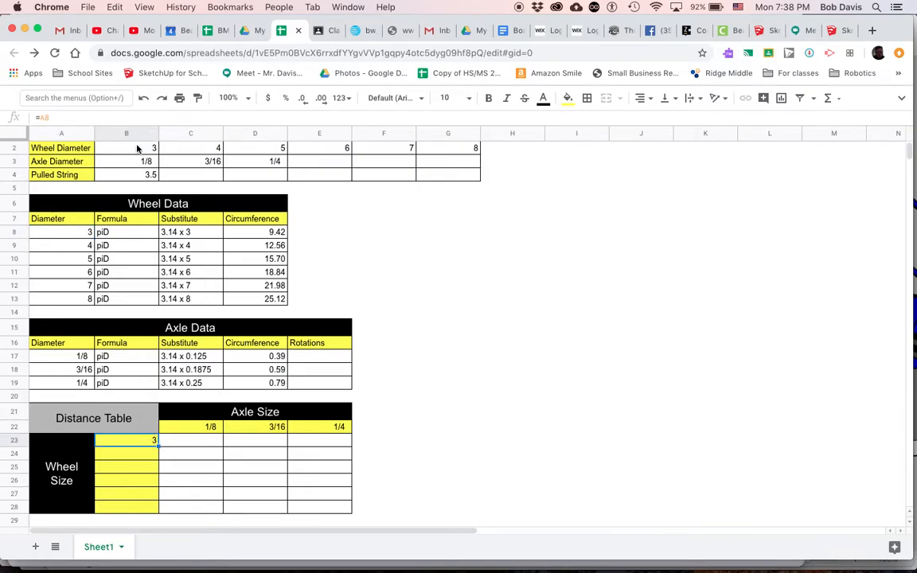
click(126, 148)
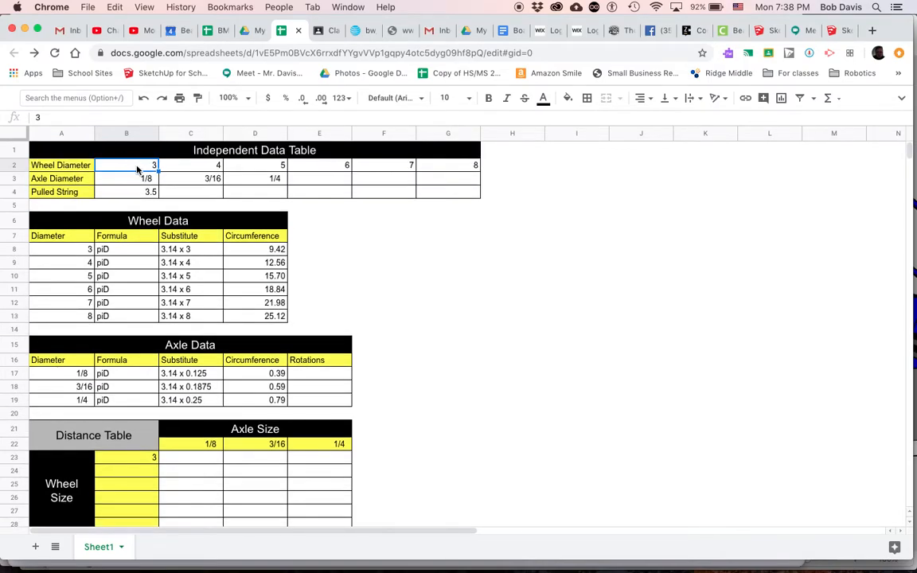
- Test the links by setting the first wheel diameter to 9, then restore it to 3
text(9)
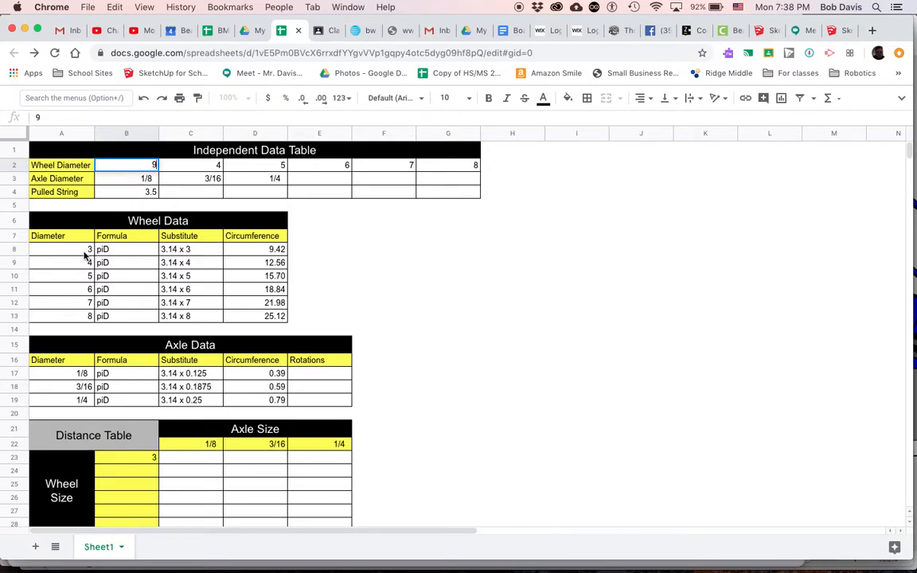
mouse_move(191, 256)
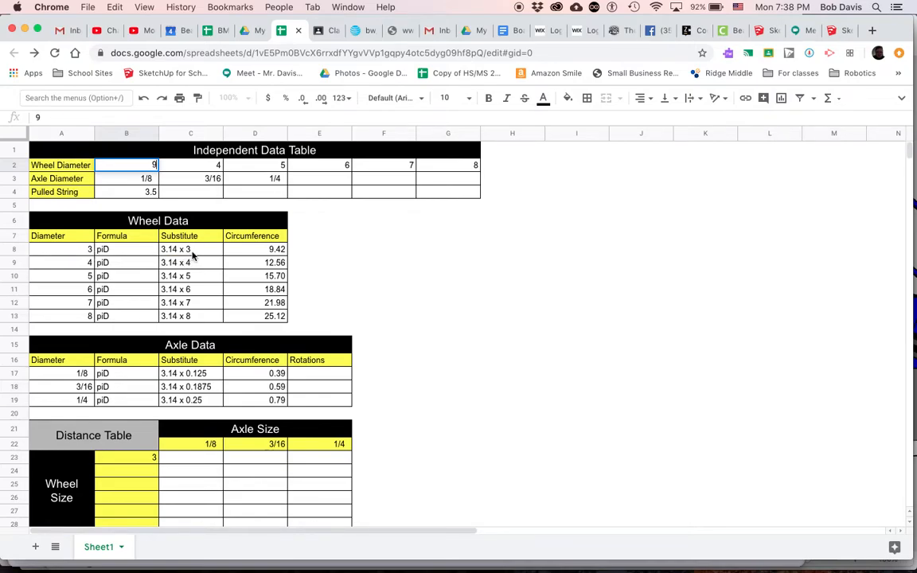
mouse_move(236, 335)
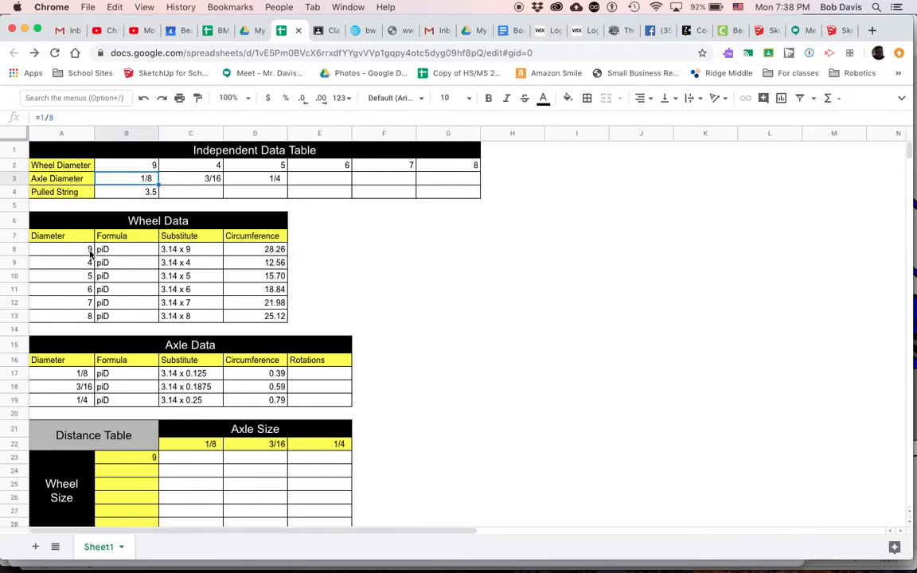
mouse_move(258, 255)
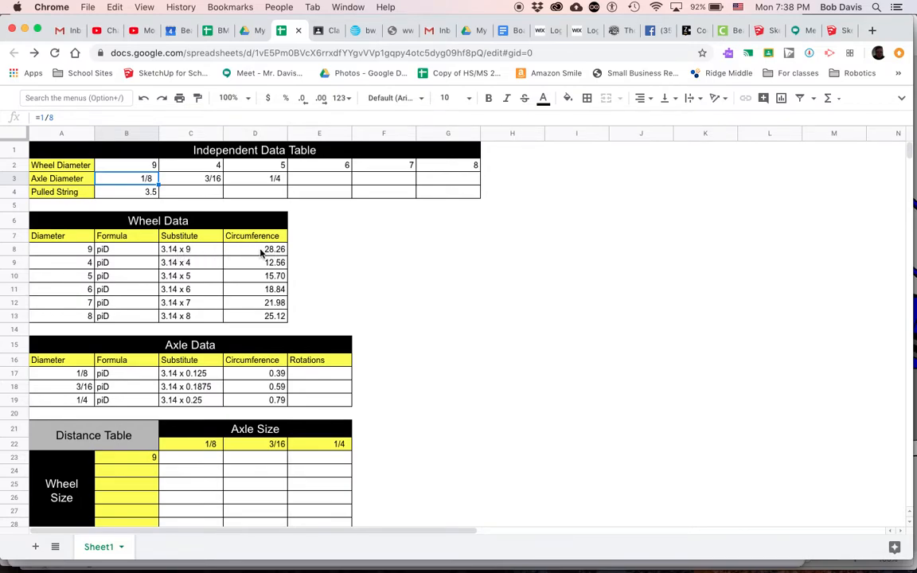
mouse_move(285, 258)
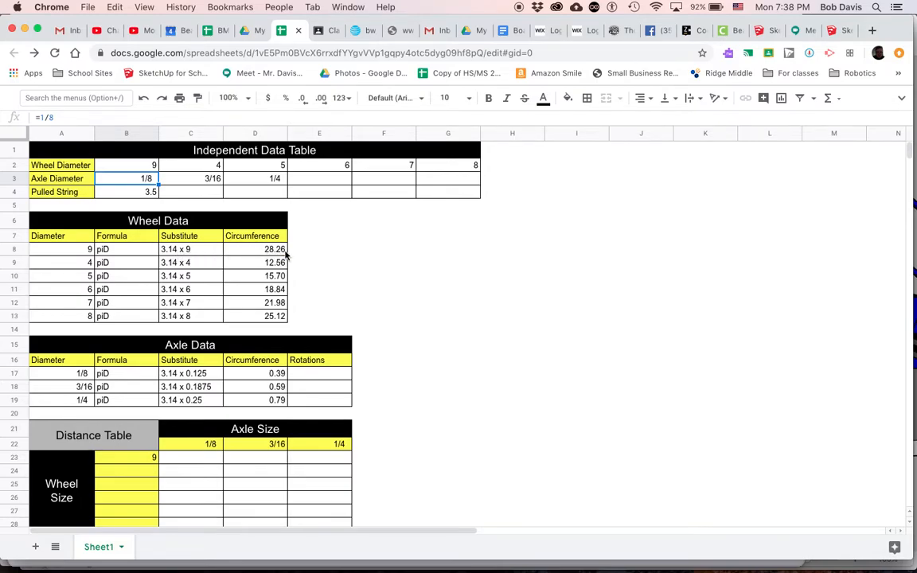
mouse_move(146, 470)
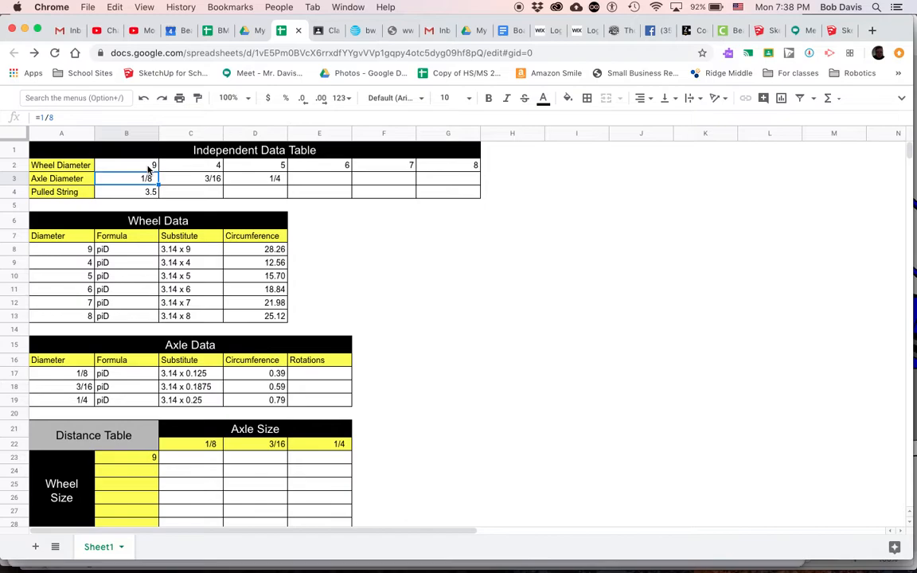
text(3)
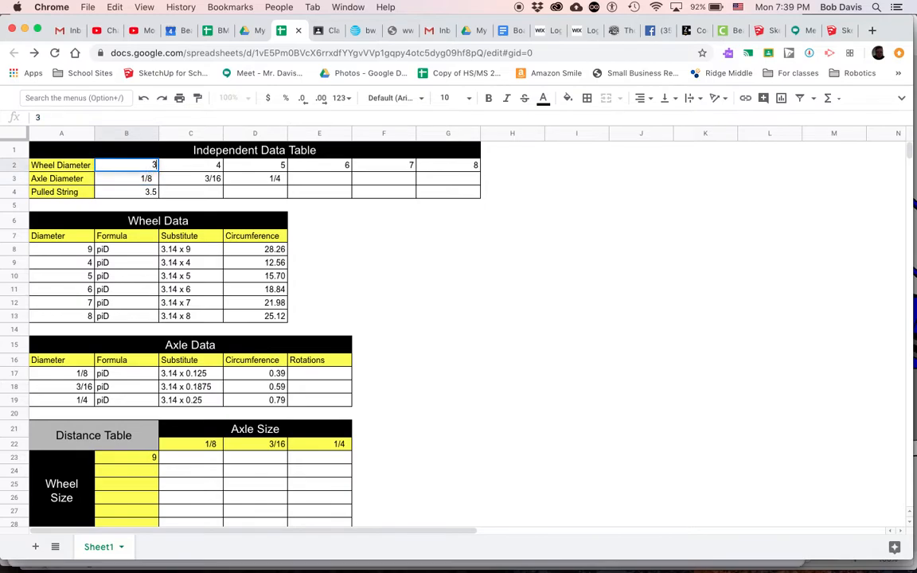
click(126, 178)
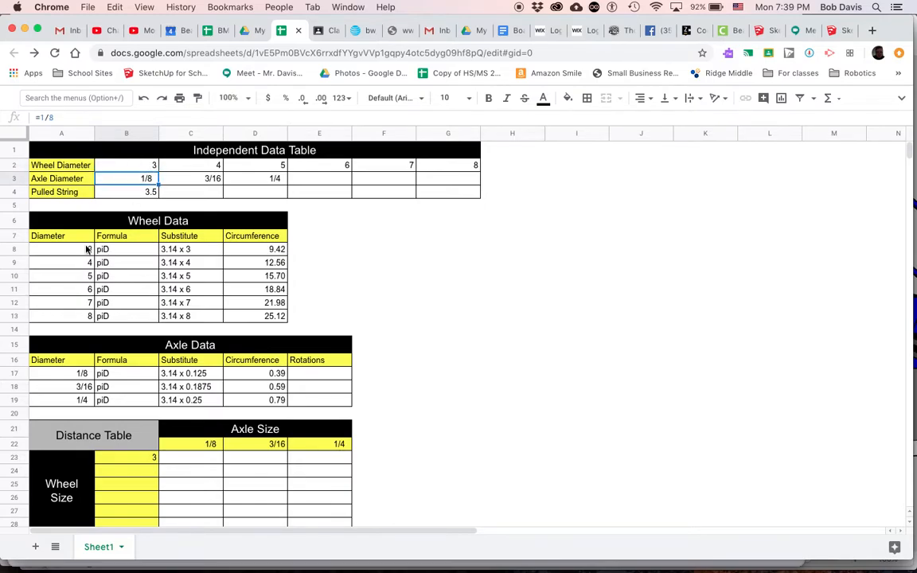
mouse_move(150, 469)
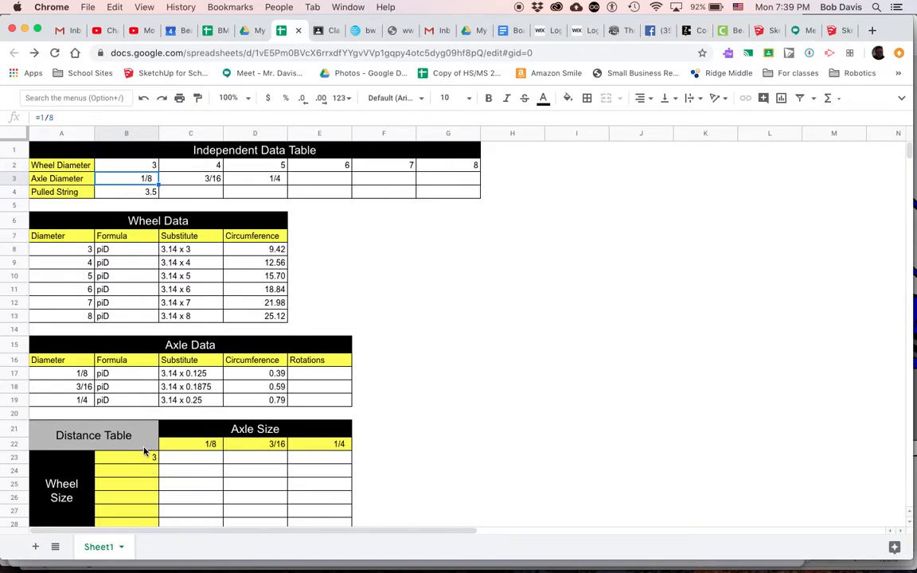
click(126, 458)
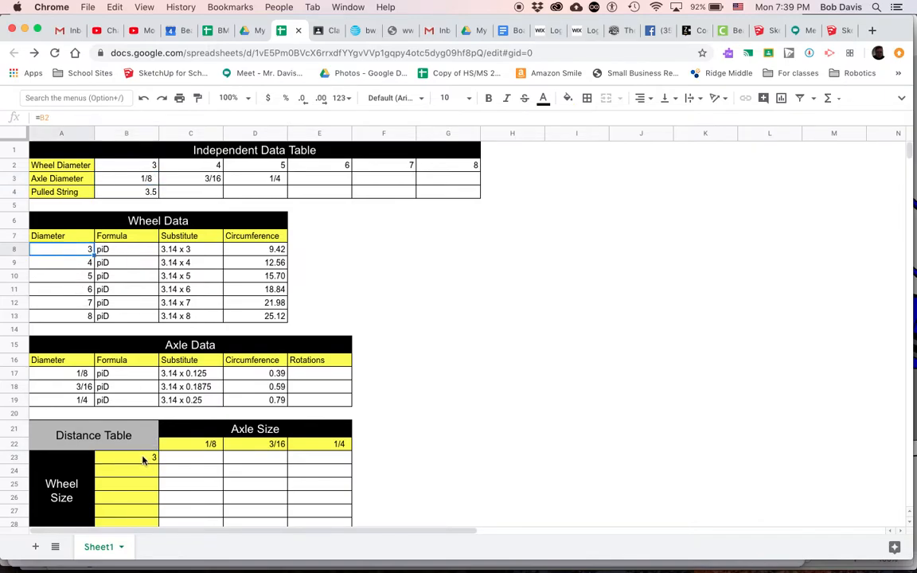
- Fill B23's =A8 link down to B28, listing wheel sizes 3 through 8
click(125, 457)
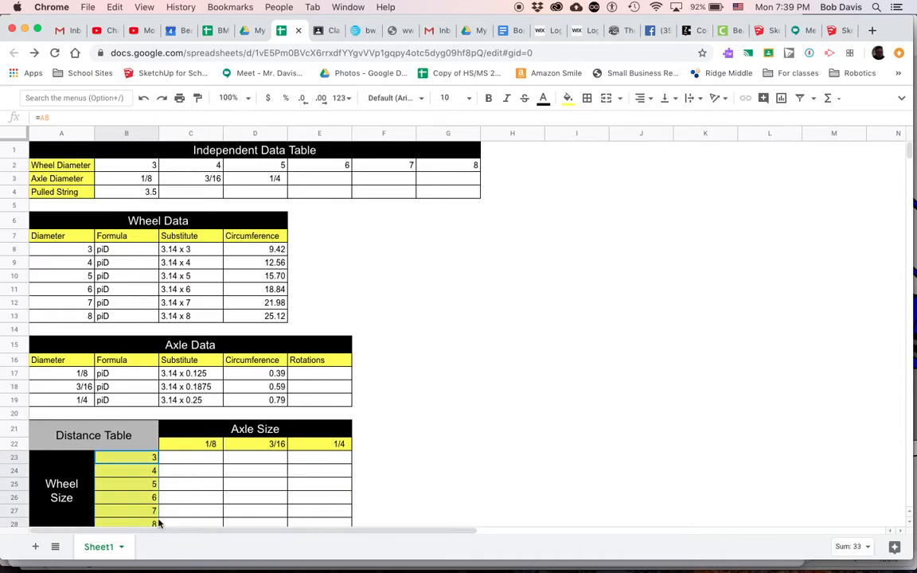
mouse_move(224, 449)
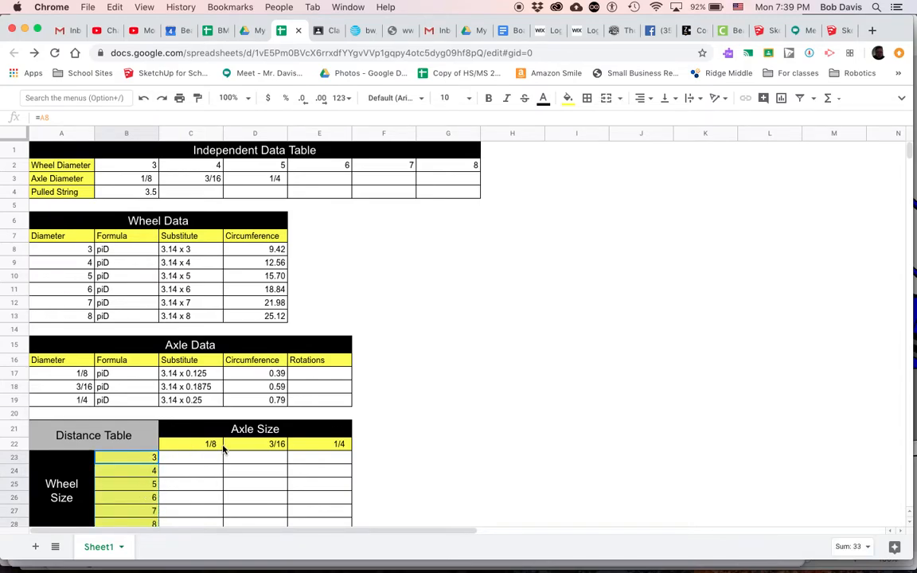
mouse_move(315, 442)
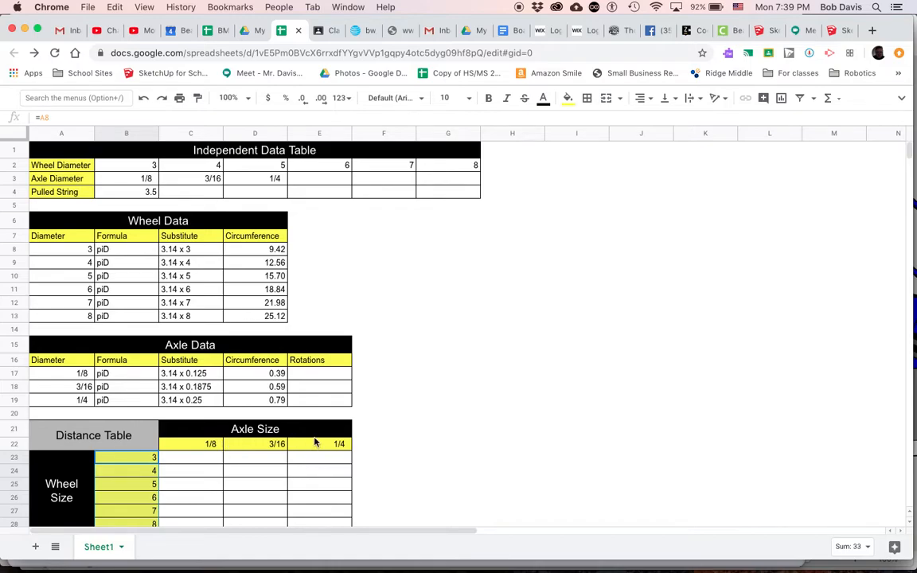
mouse_move(398, 434)
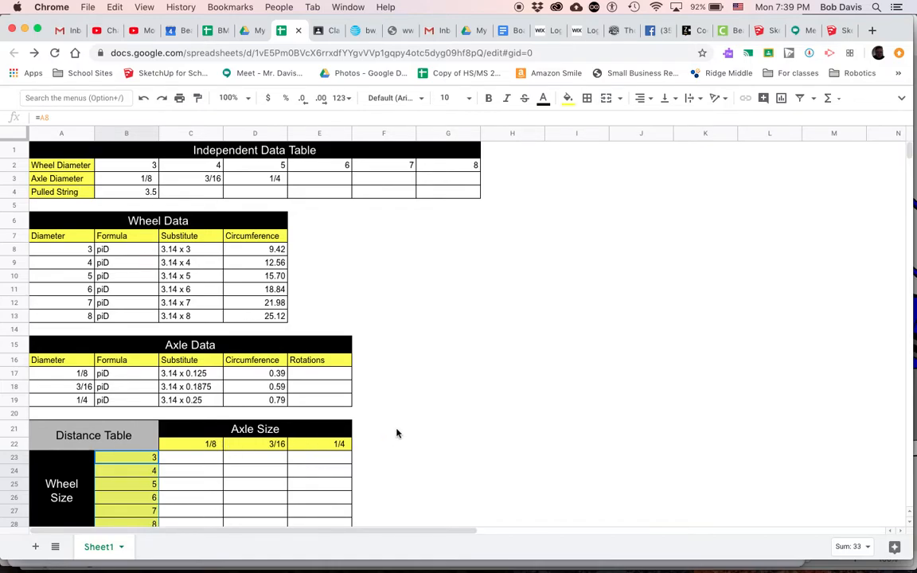
scroll(down, 3)
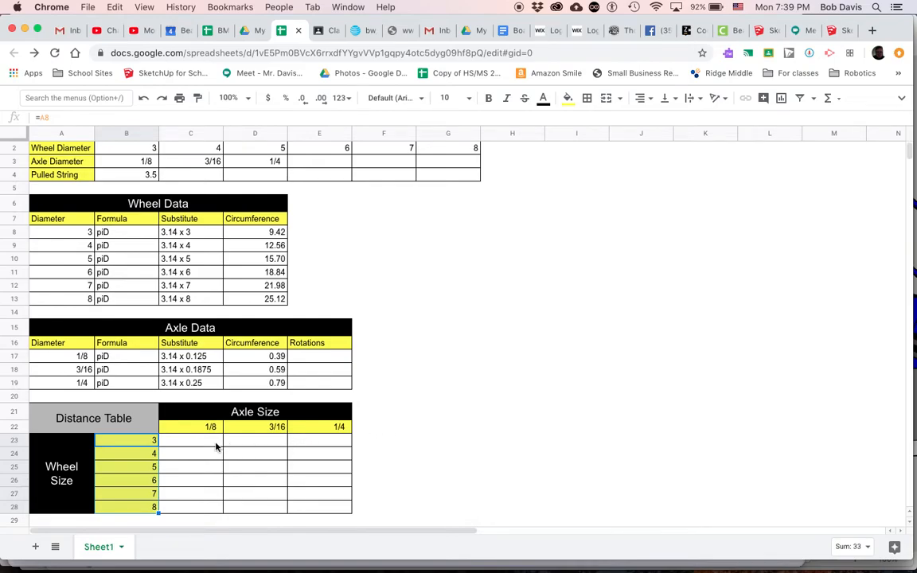
click(190, 440)
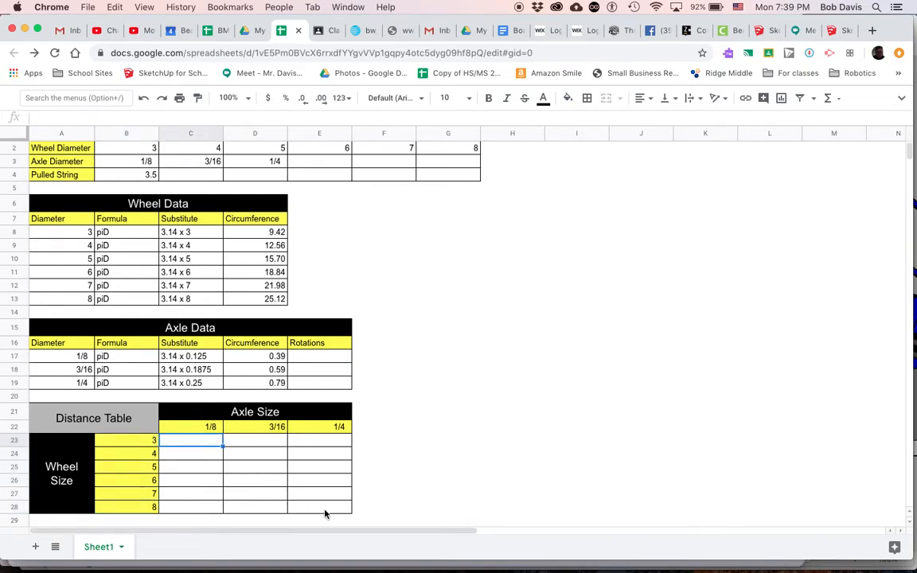
mouse_move(239, 449)
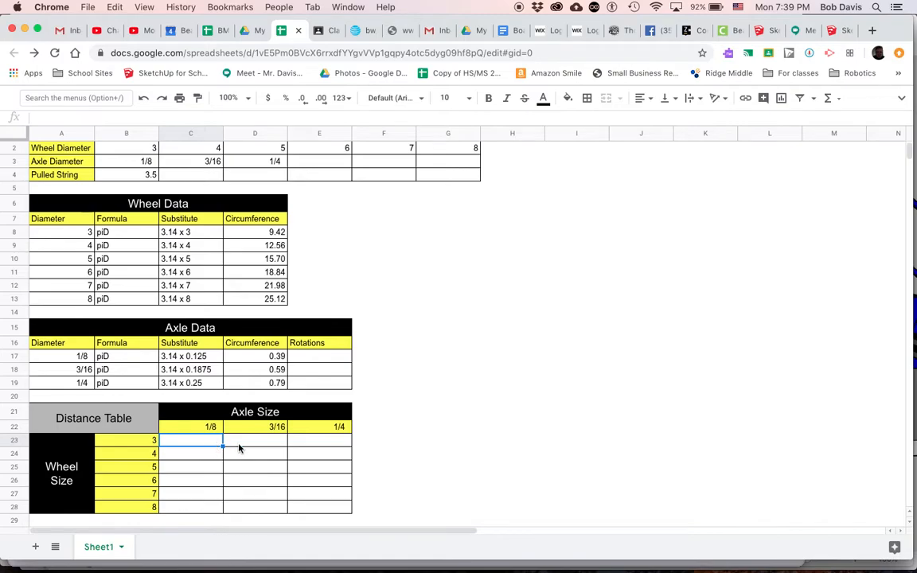
mouse_move(254, 470)
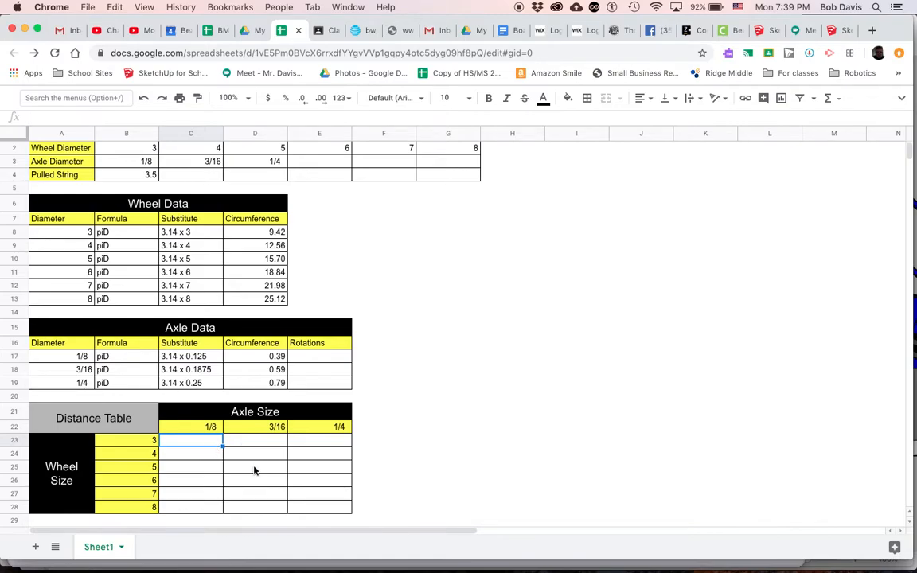
click(255, 467)
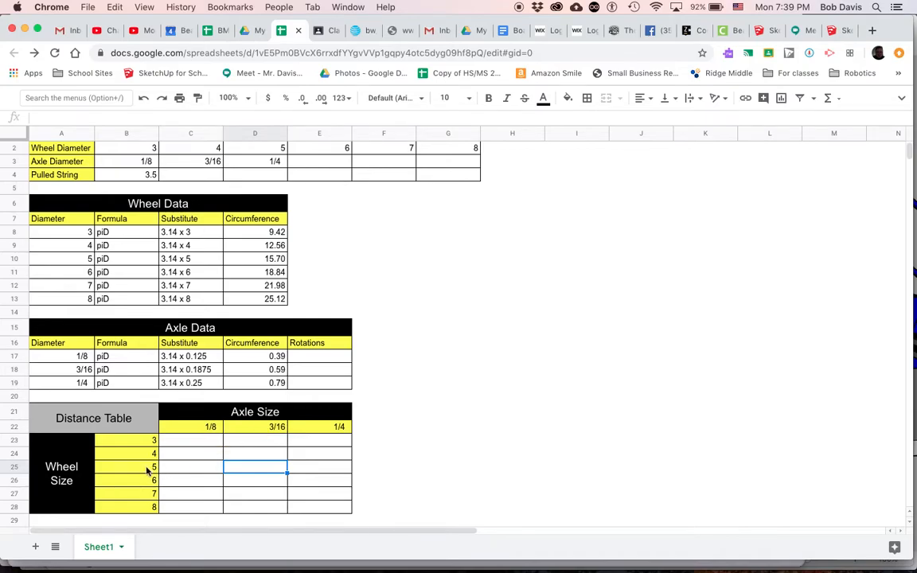
mouse_move(150, 471)
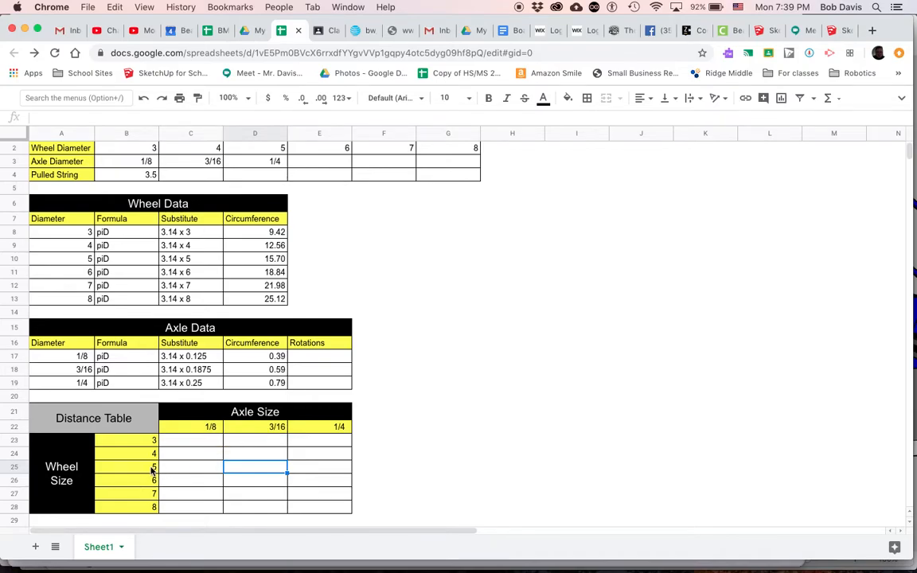
mouse_move(257, 430)
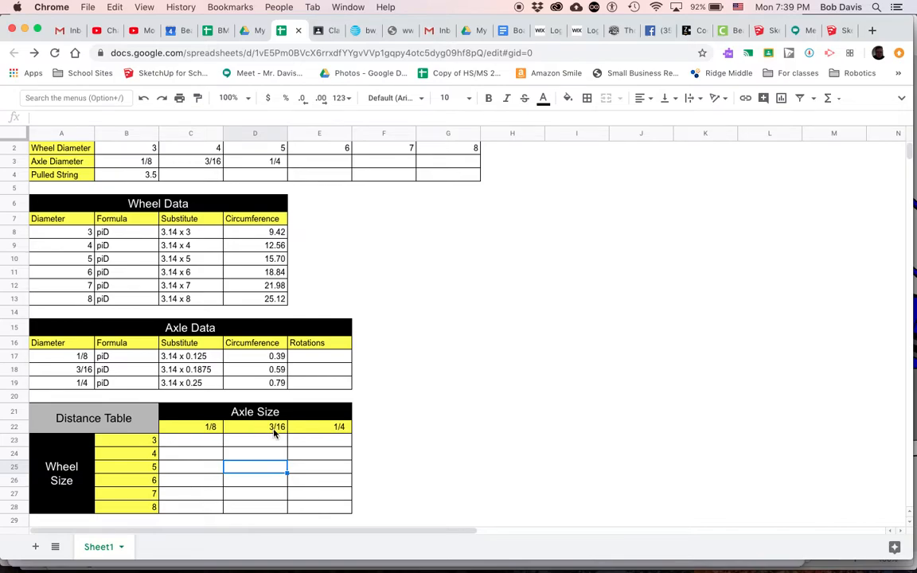
mouse_move(268, 484)
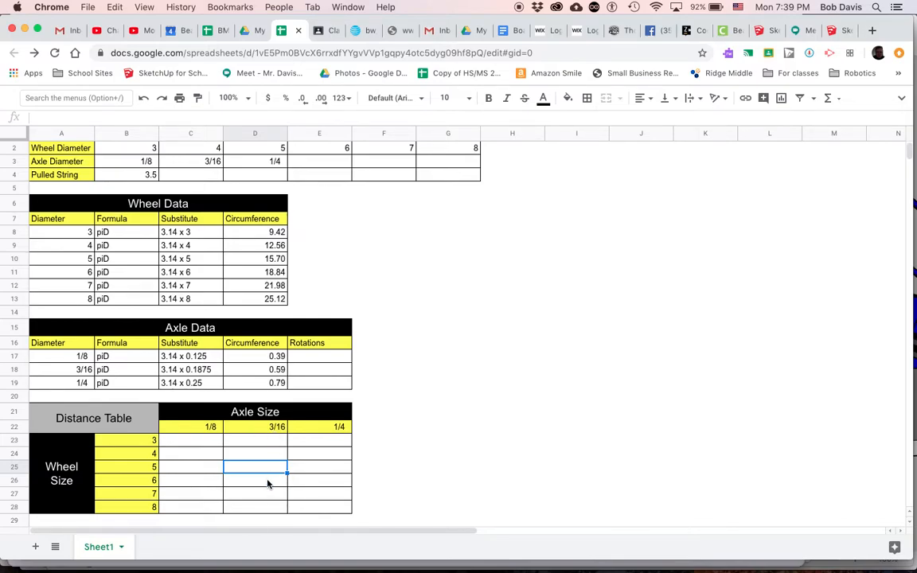
mouse_move(259, 472)
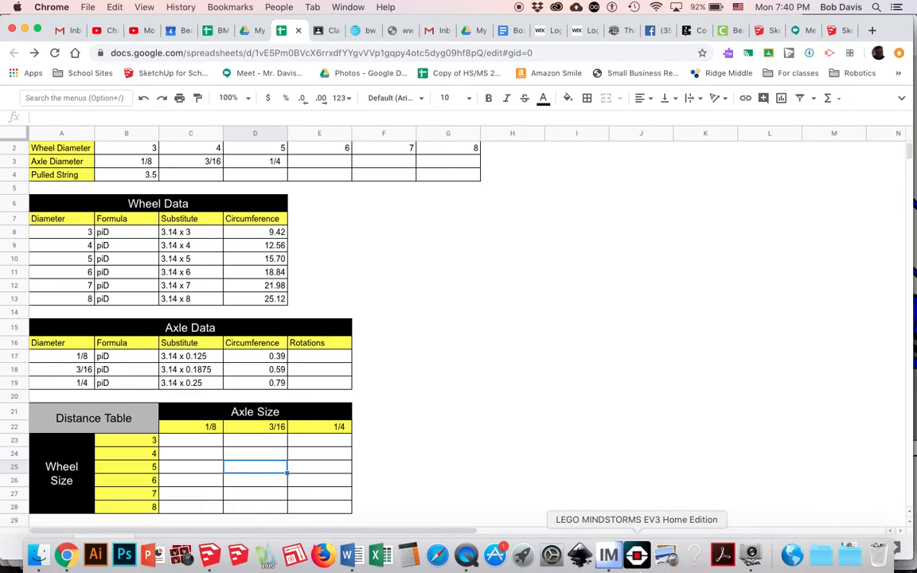
click(608, 555)
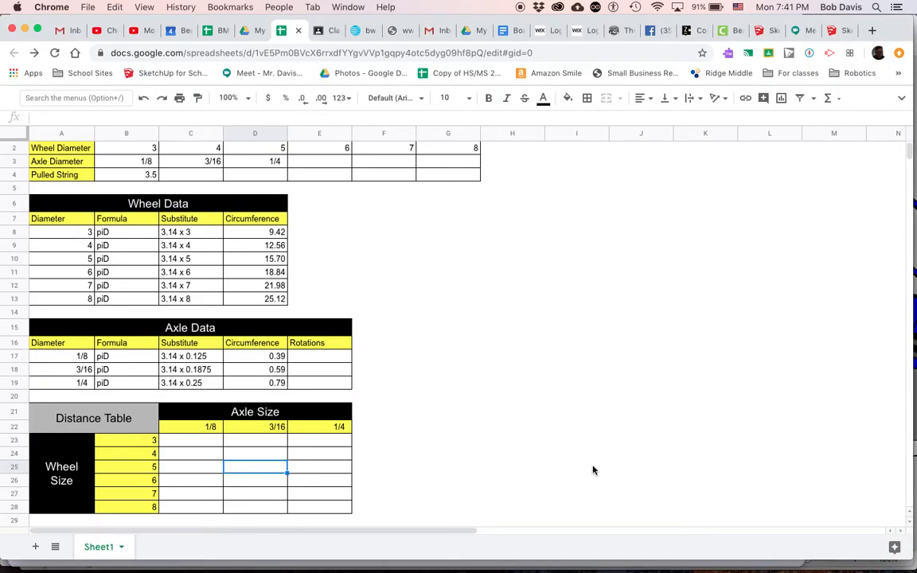
mouse_move(133, 435)
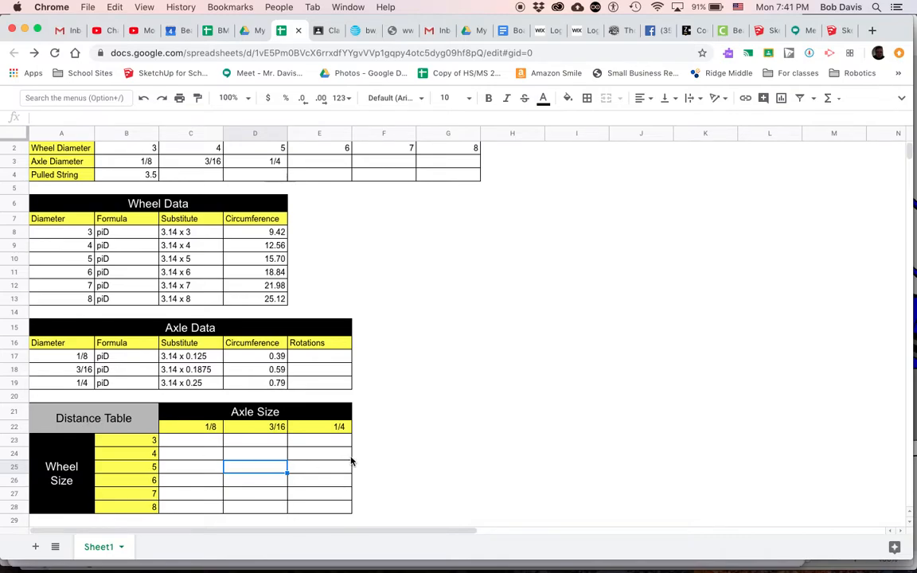
- Enter 'Distance = Wheel Circumference x Wheel Rotations' in cell E23
click(384, 440)
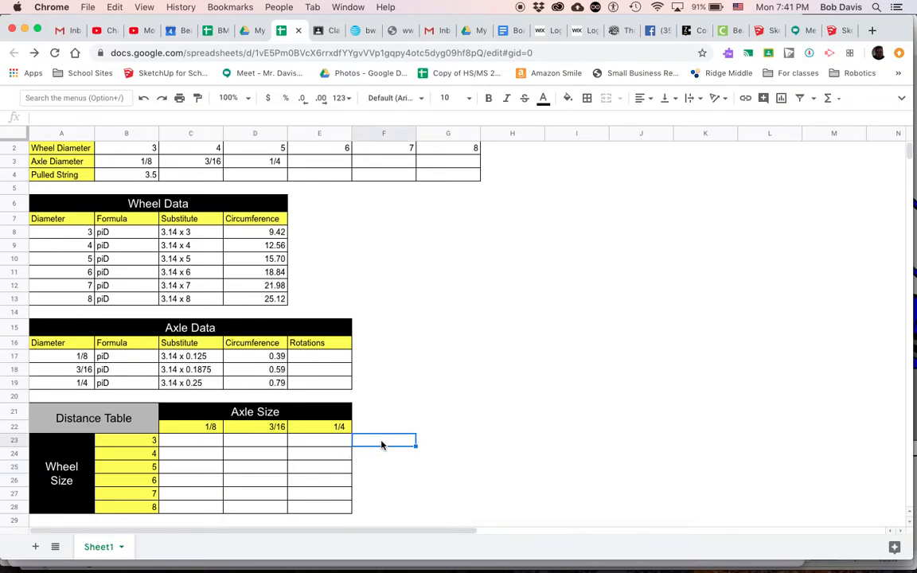
text(Distance)
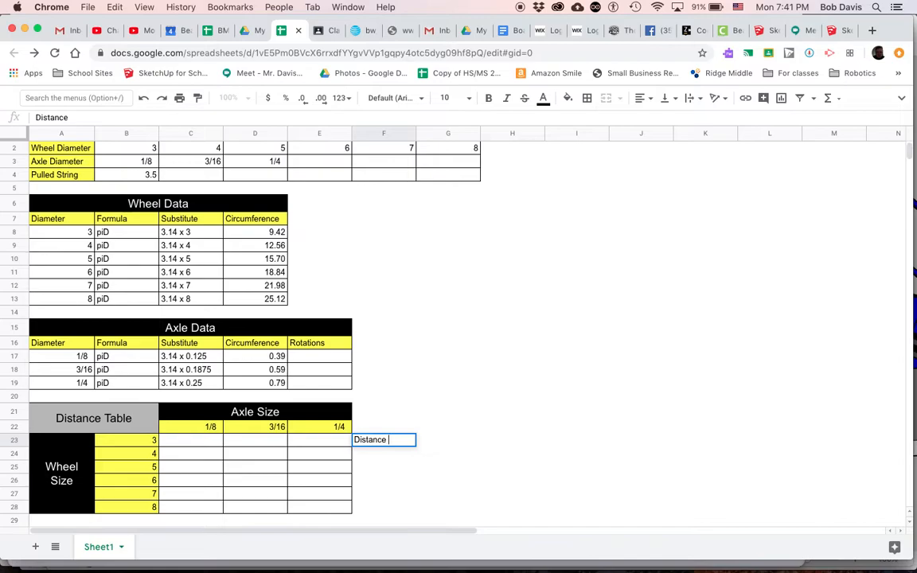
text(=)
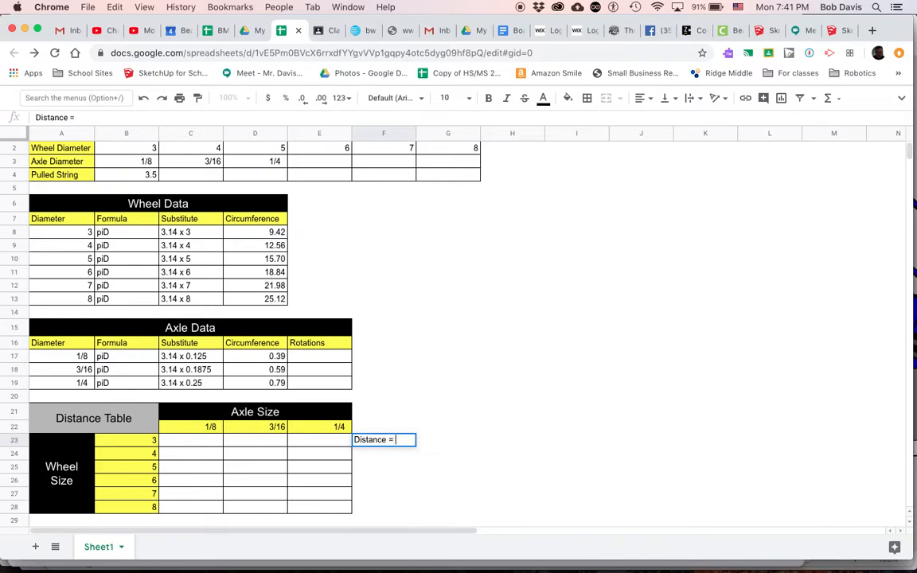
text(Wheel)
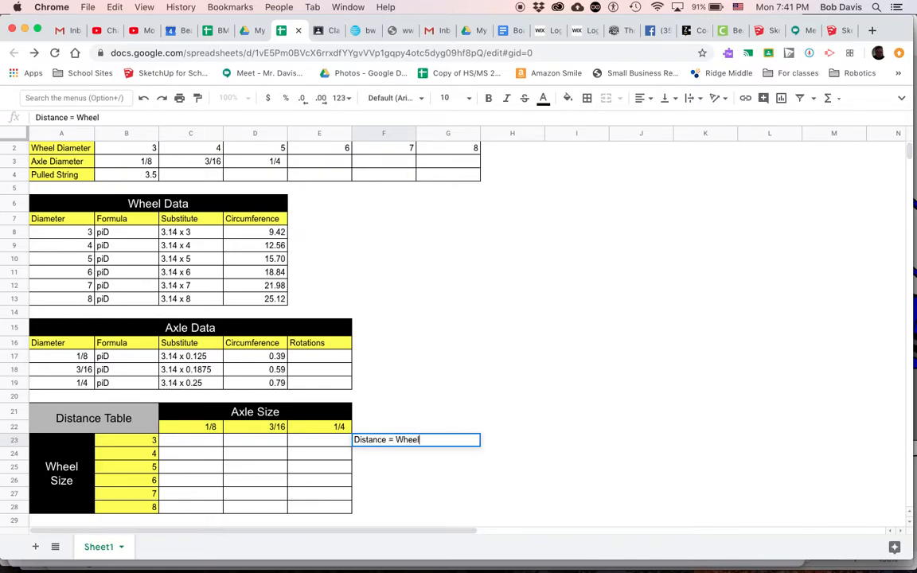
text(Circu)
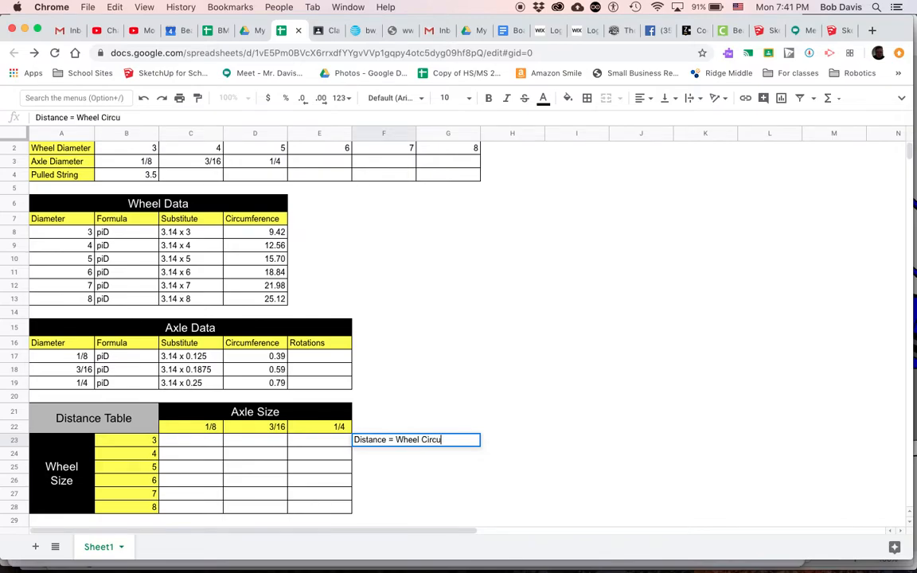
text(mference)
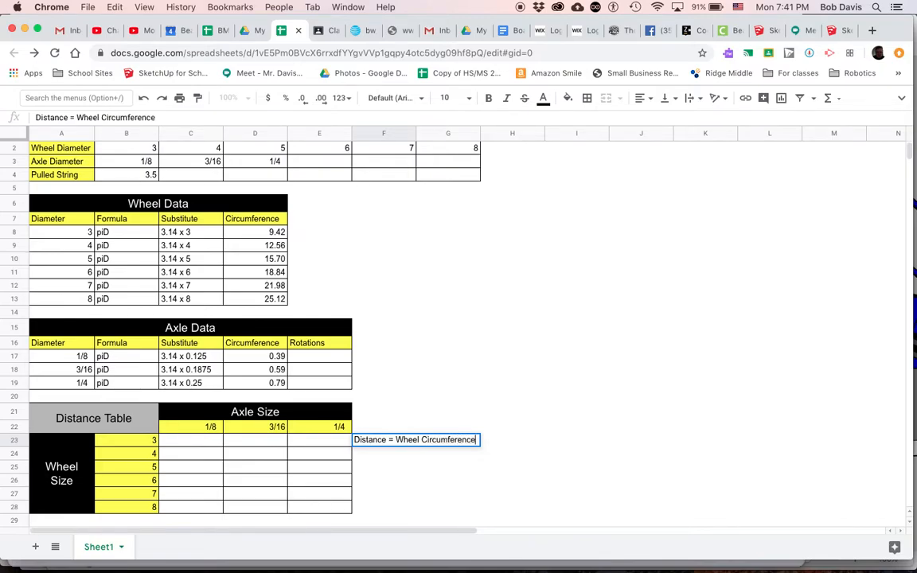
text(x)
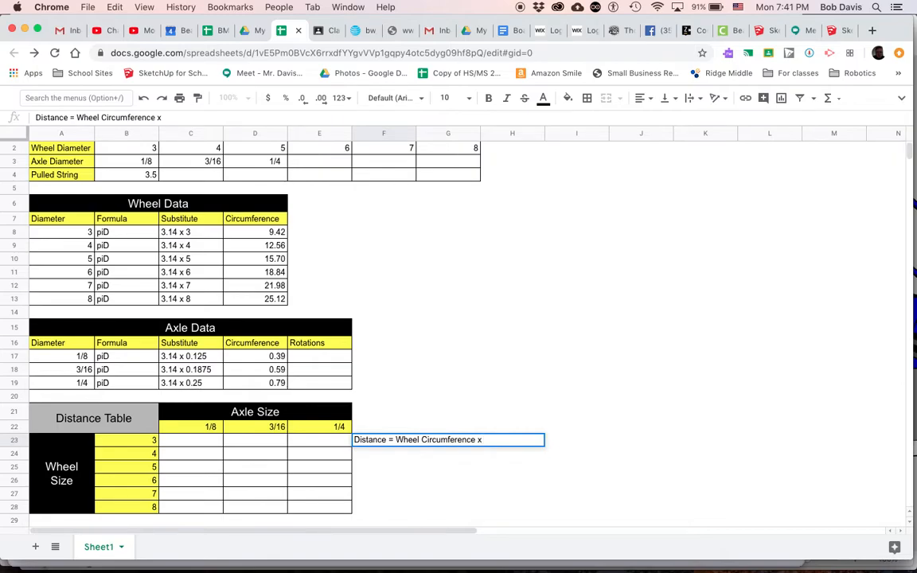
text(Wheel)
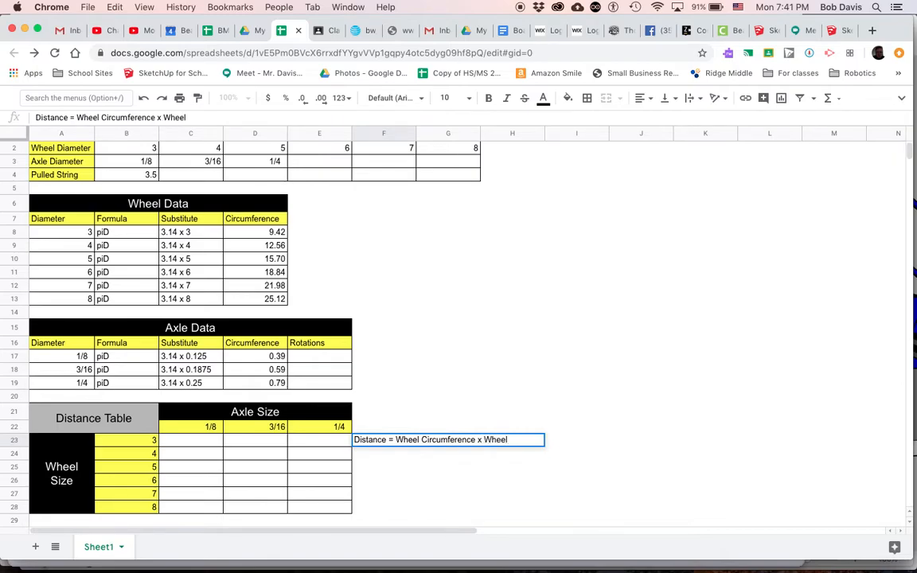
text(Rotation)
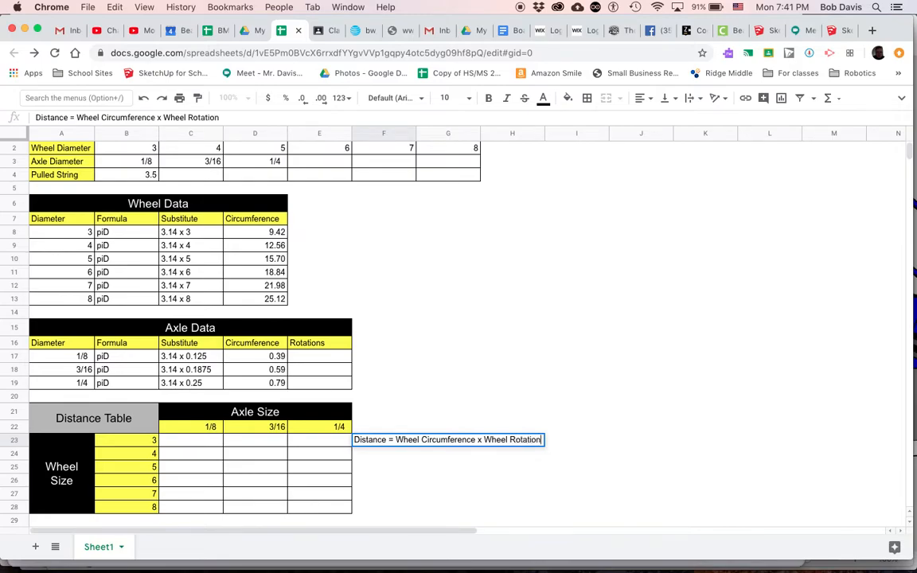
key(enter)
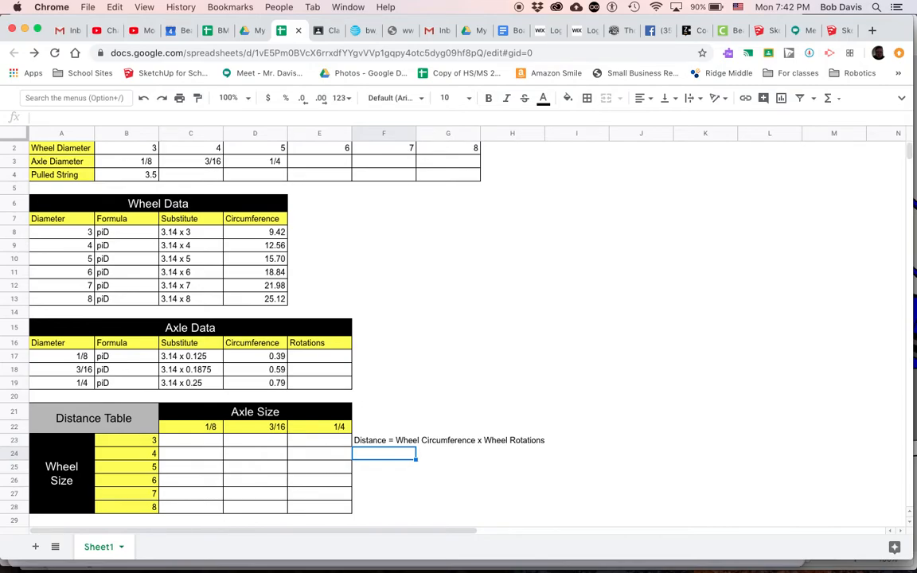
mouse_move(419, 448)
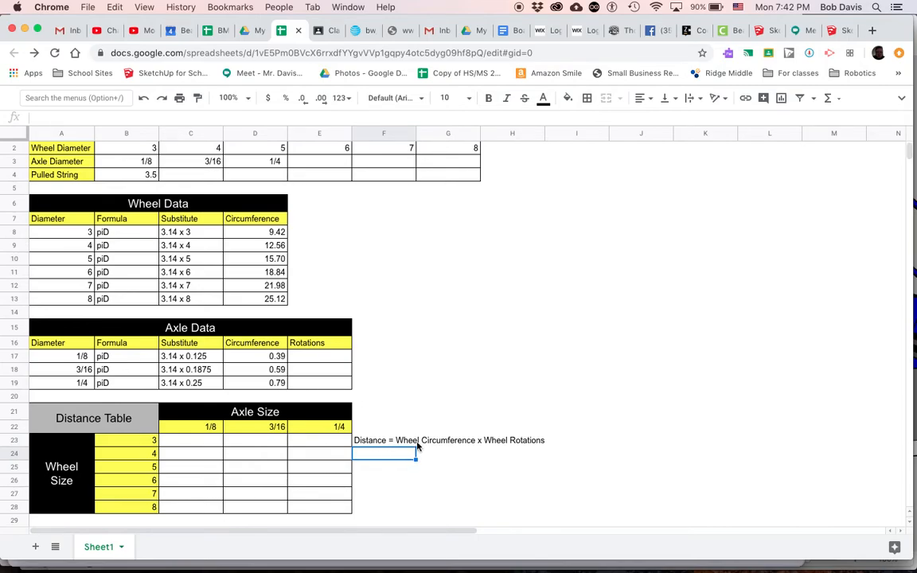
mouse_move(265, 245)
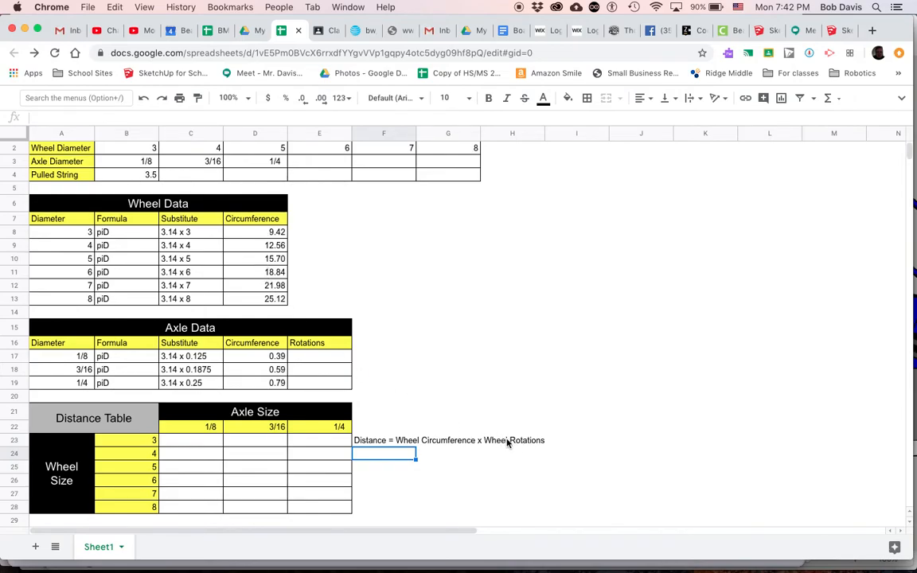
mouse_move(526, 446)
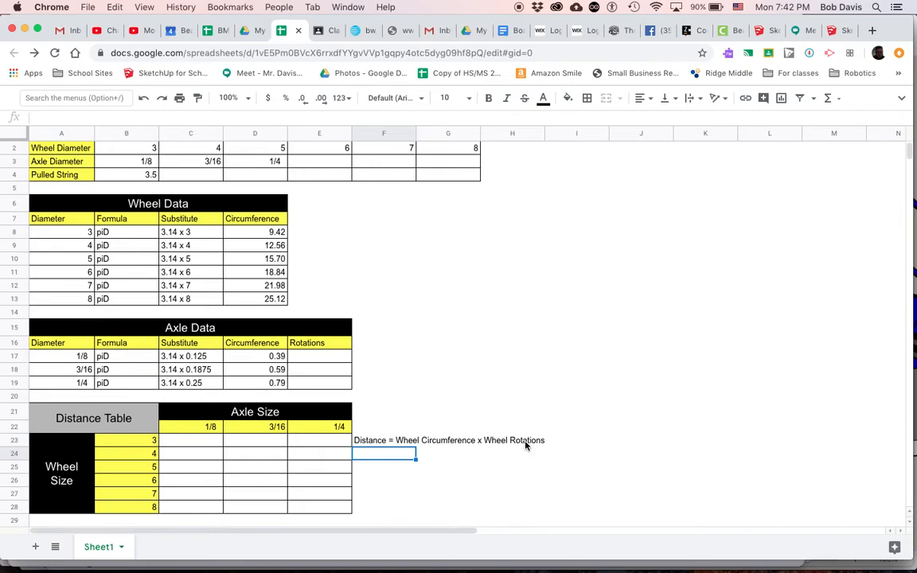
mouse_move(497, 446)
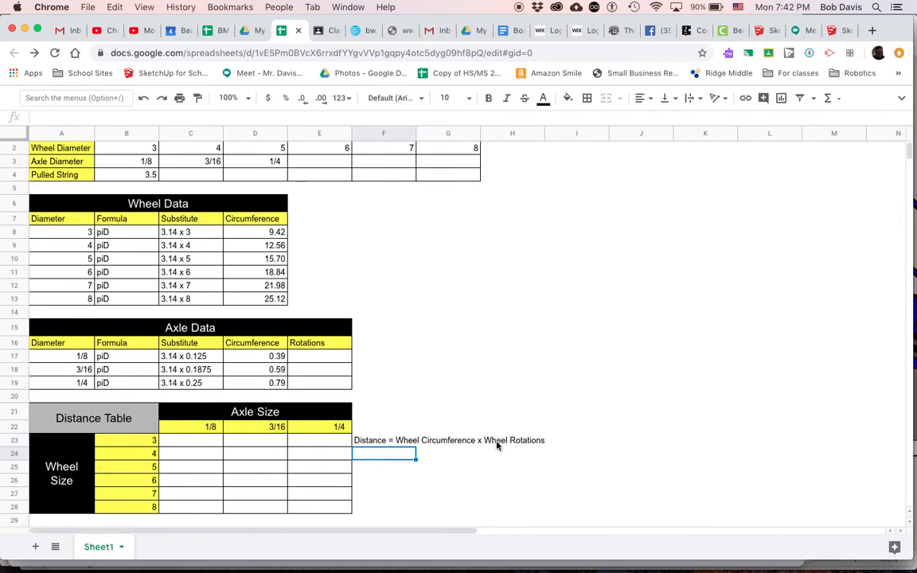
mouse_move(499, 446)
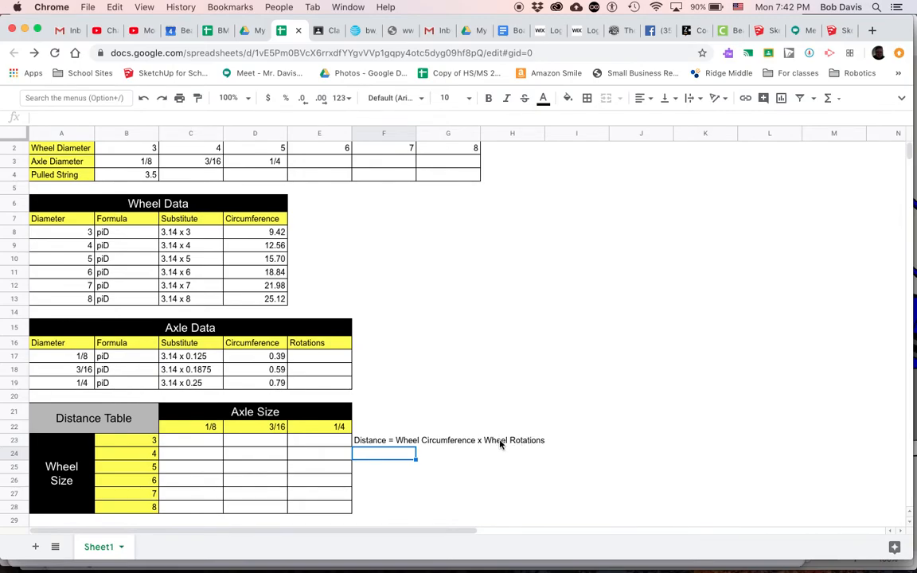
mouse_move(448, 414)
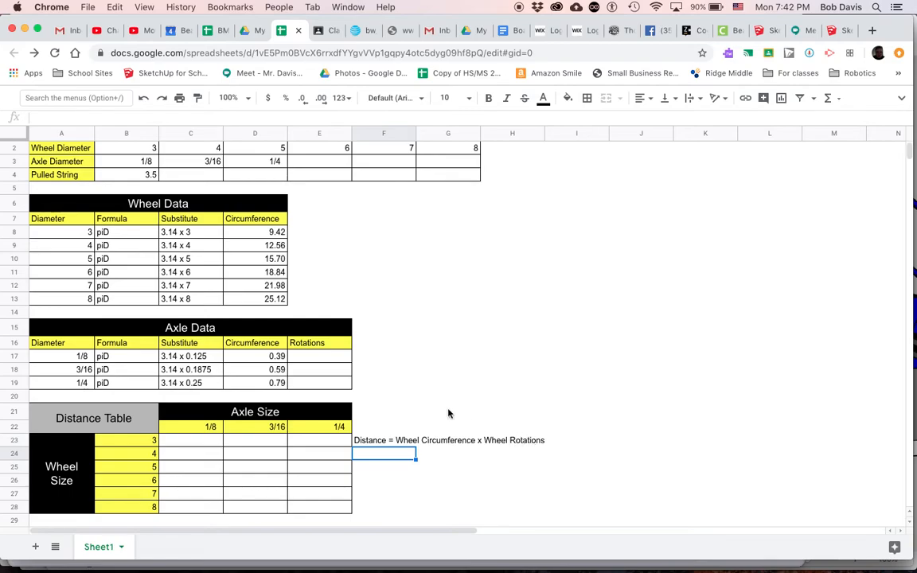
mouse_move(326, 381)
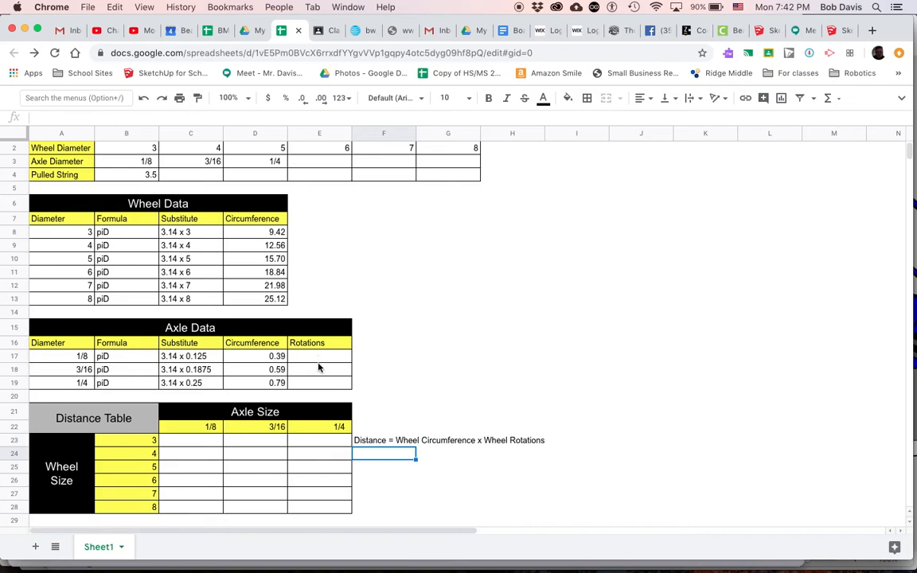
mouse_move(323, 389)
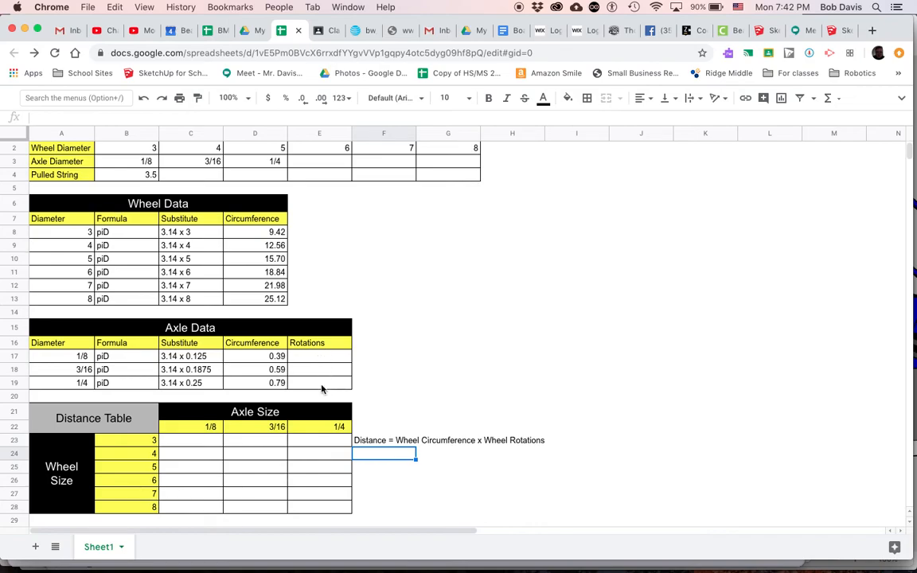
mouse_move(325, 383)
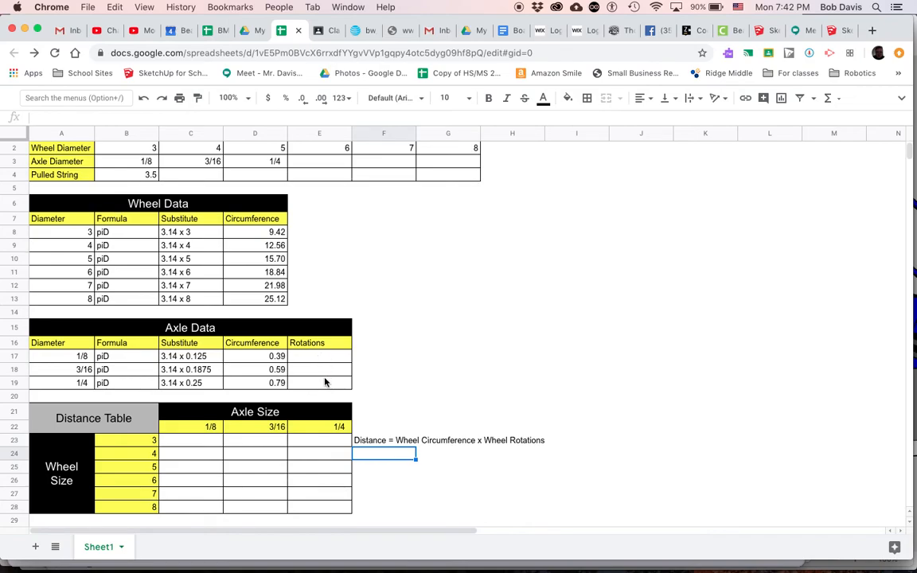